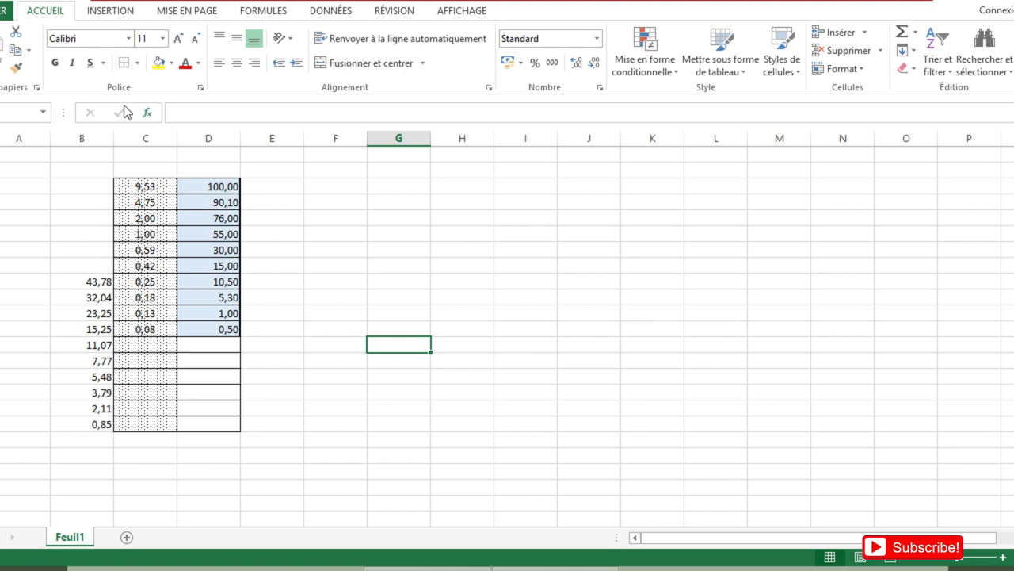
pyautogui.moveTo(127, 30)
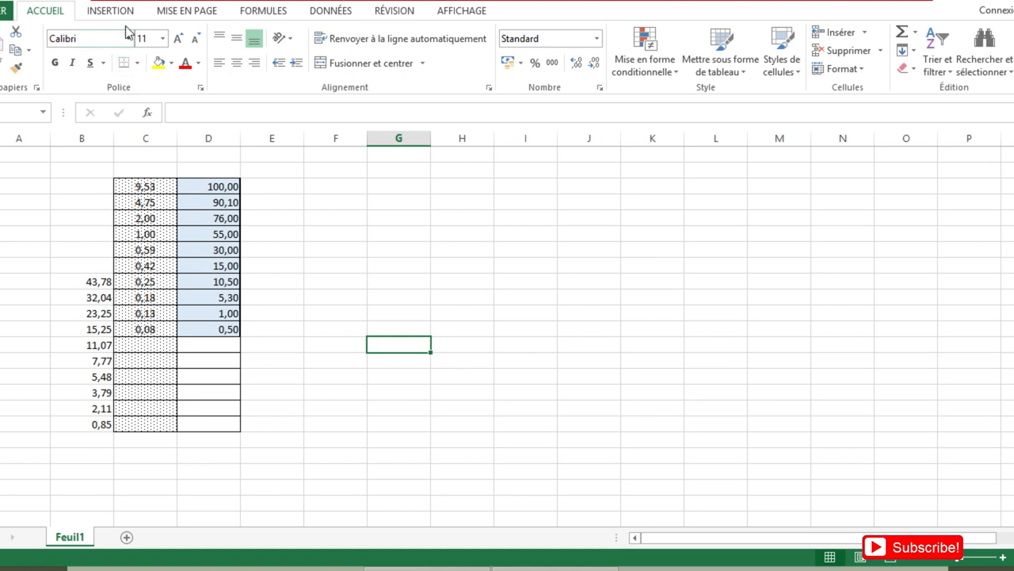
# Insert the picture fuseau-granulométrique.jpg from the Images folder onto the sheet.
pyautogui.click(109, 10)
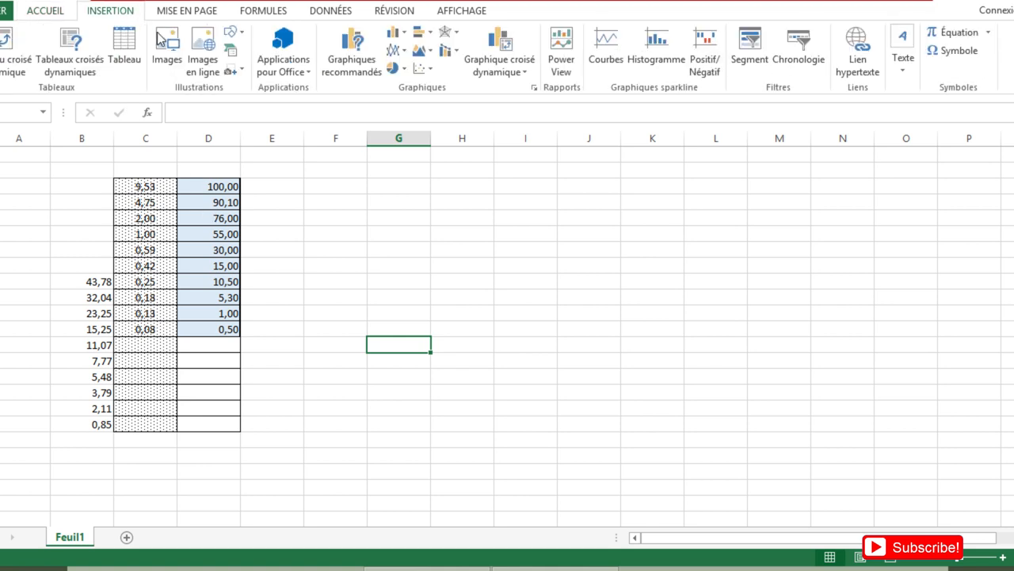
pyautogui.click(167, 44)
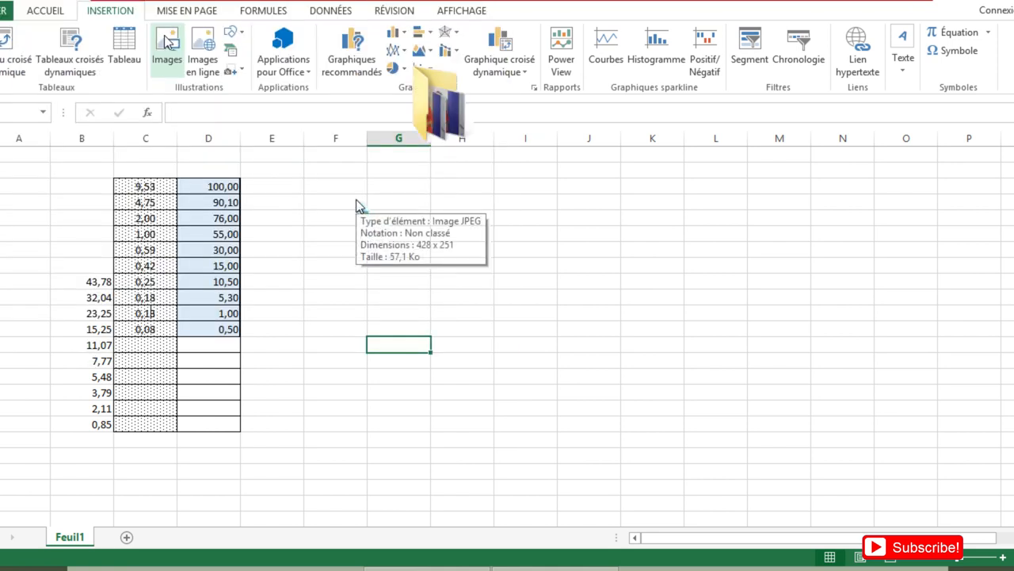
pyautogui.click(347, 202)
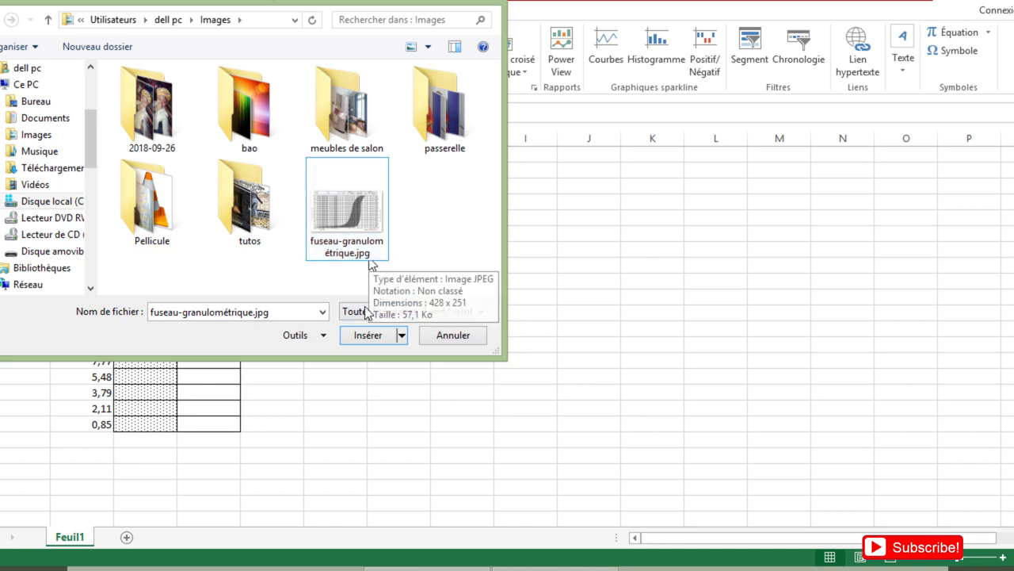
pyautogui.click(367, 334)
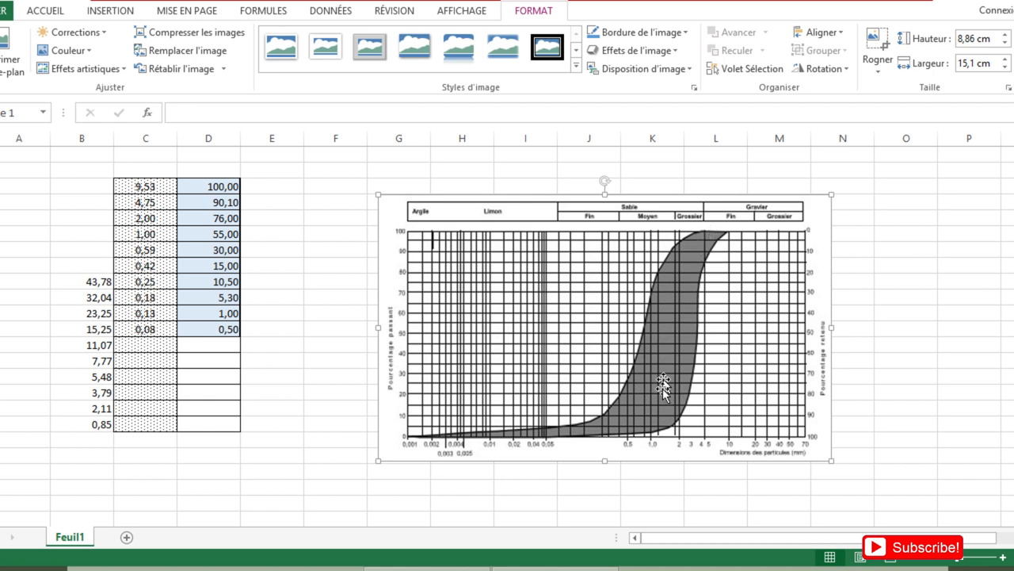
pyautogui.moveTo(480, 276)
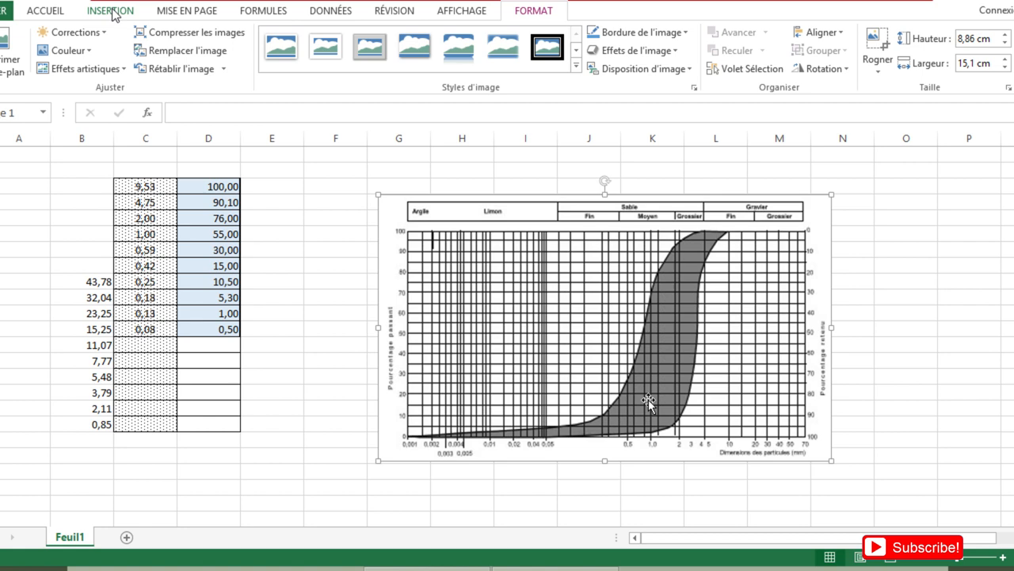
# Insert an empty Nuage de points scatter chart over the picture and select it.
pyautogui.click(109, 10)
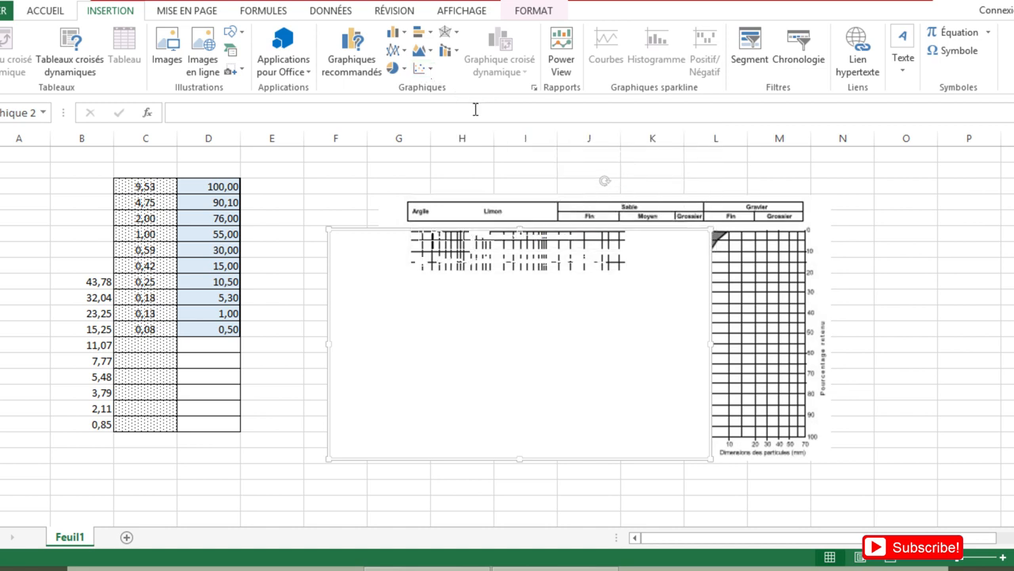
pyautogui.click(519, 345)
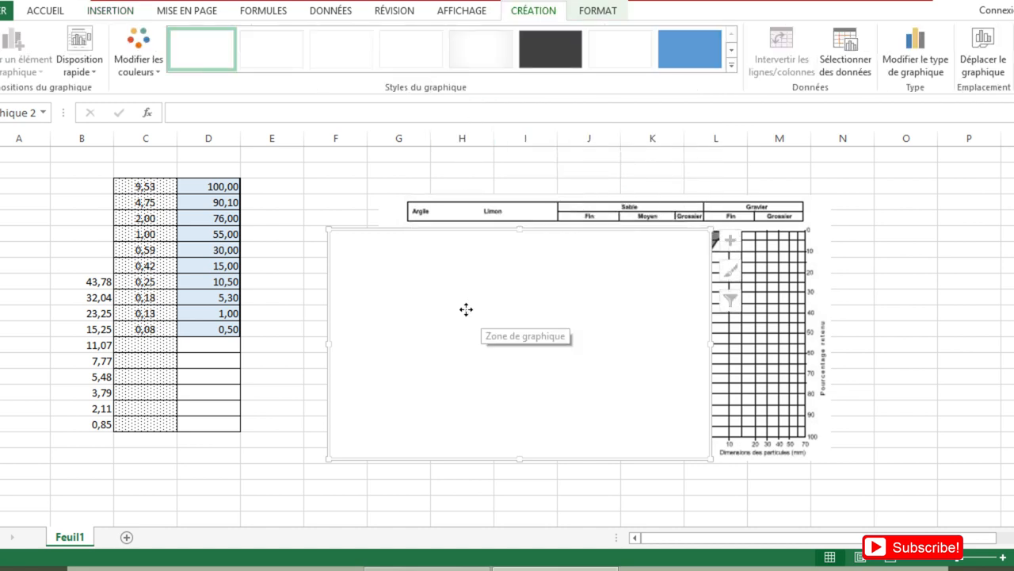
# Add a chart series named Granulo with X values C5:C14 and Y values D5:D14.
pyautogui.rightClick(466, 309)
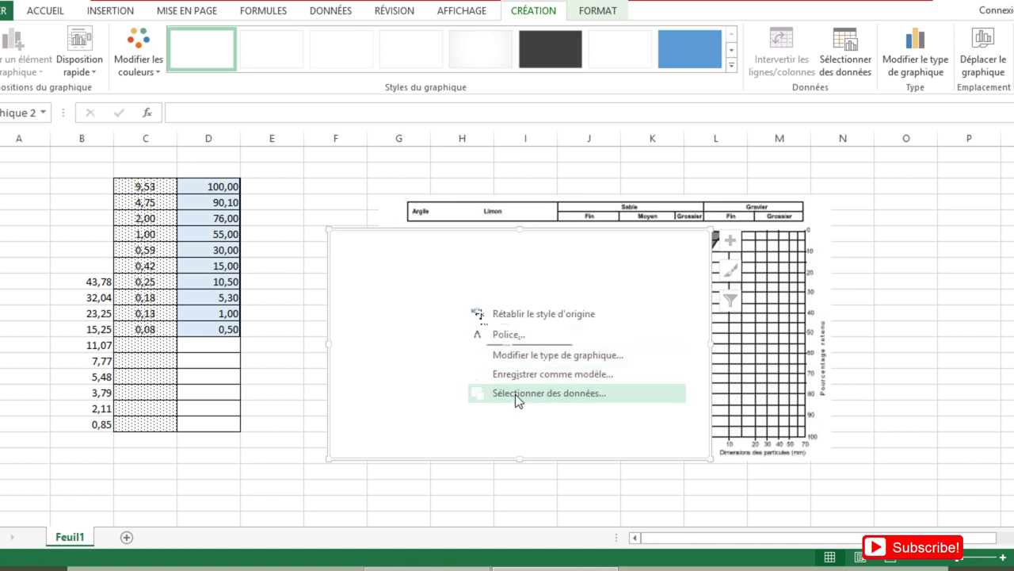
pyautogui.click(550, 393)
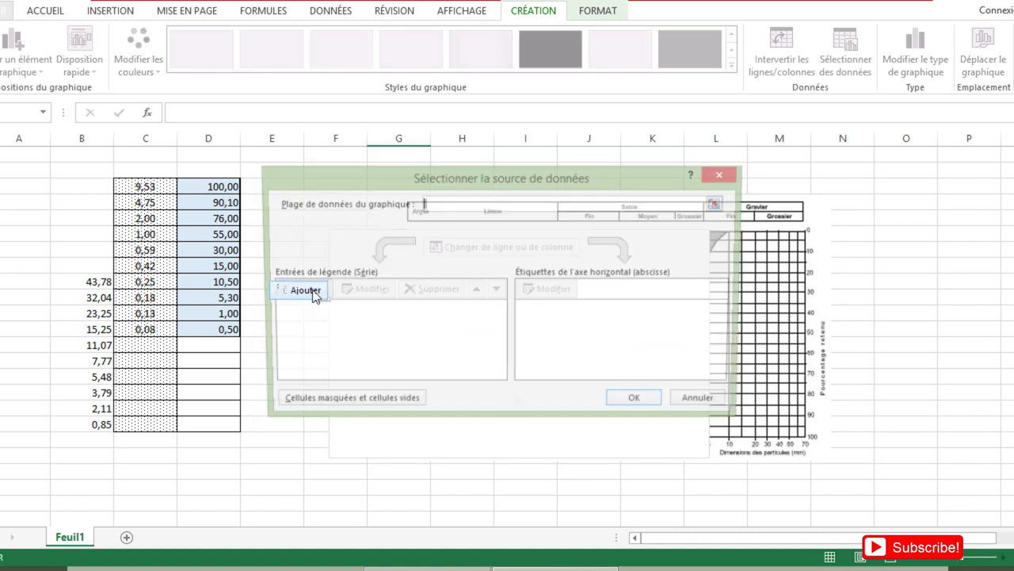
pyautogui.click(303, 289)
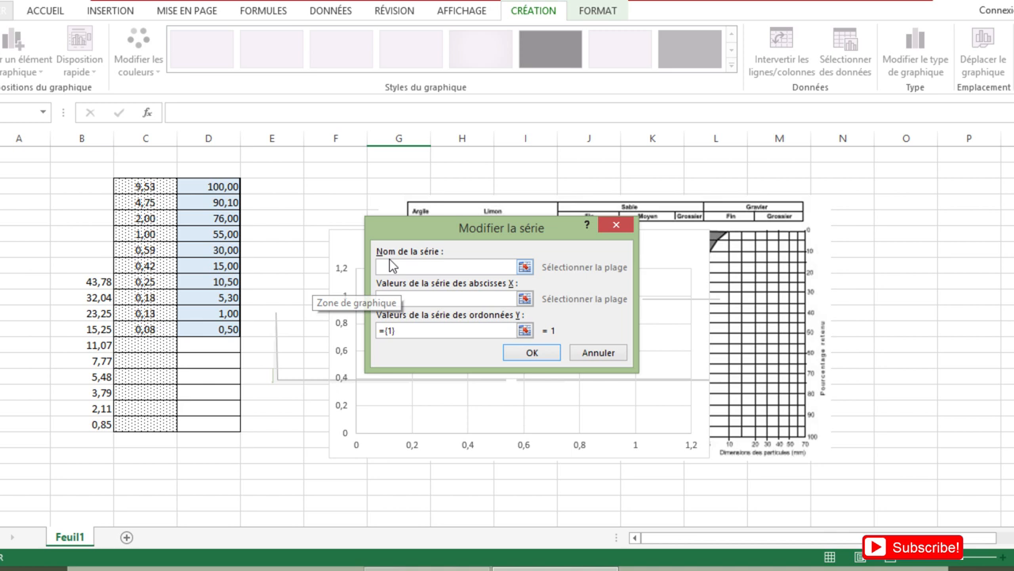
pyautogui.write('G')
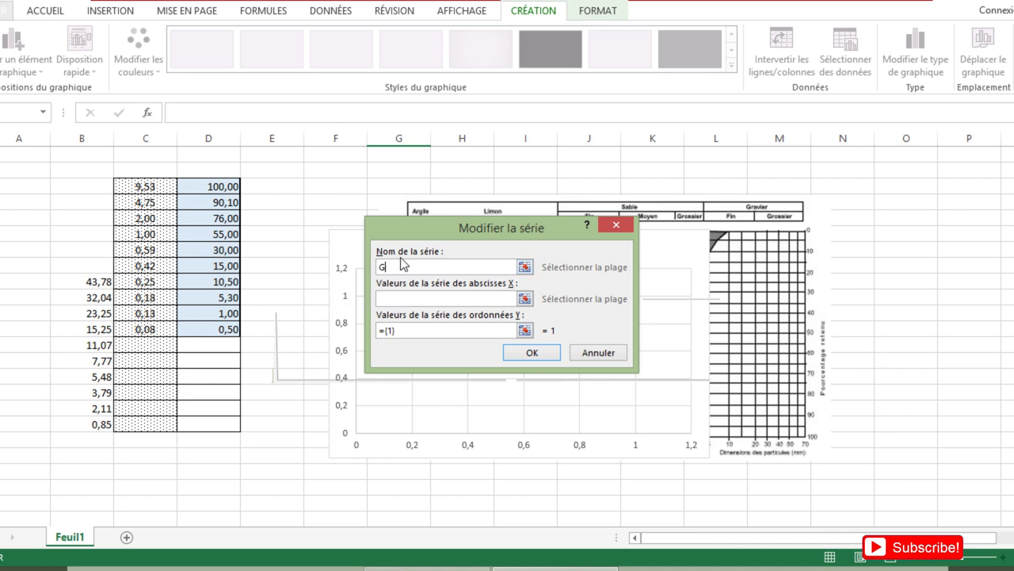
pyautogui.write('ranulo')
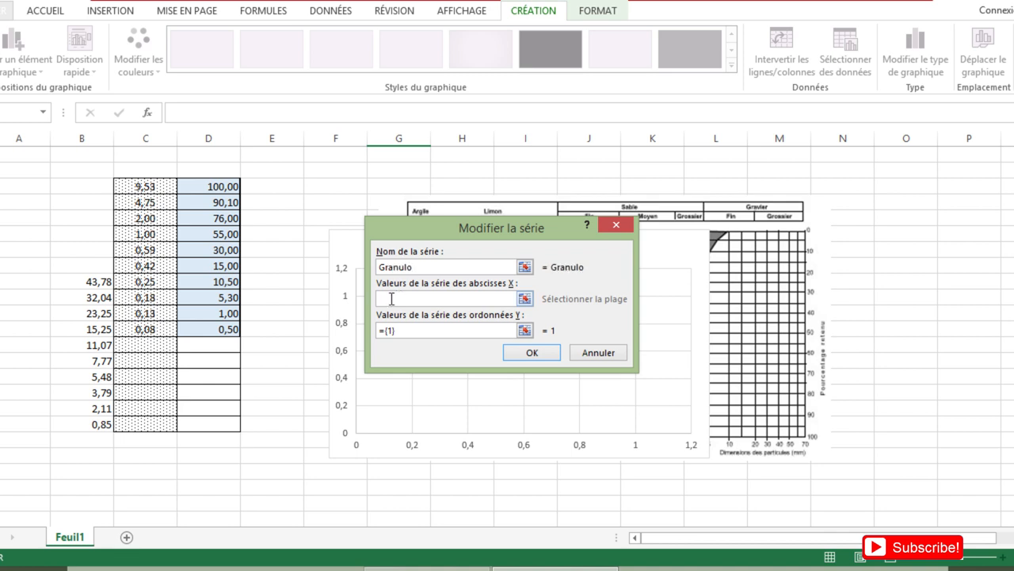
pyautogui.moveTo(145, 187); pyautogui.dragTo(145, 329)
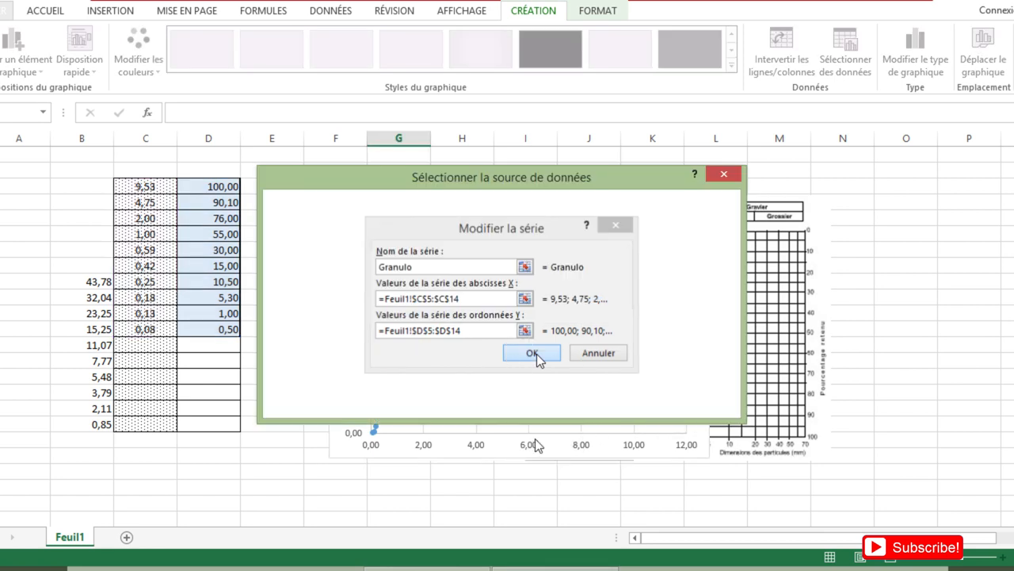
pyautogui.click(532, 352)
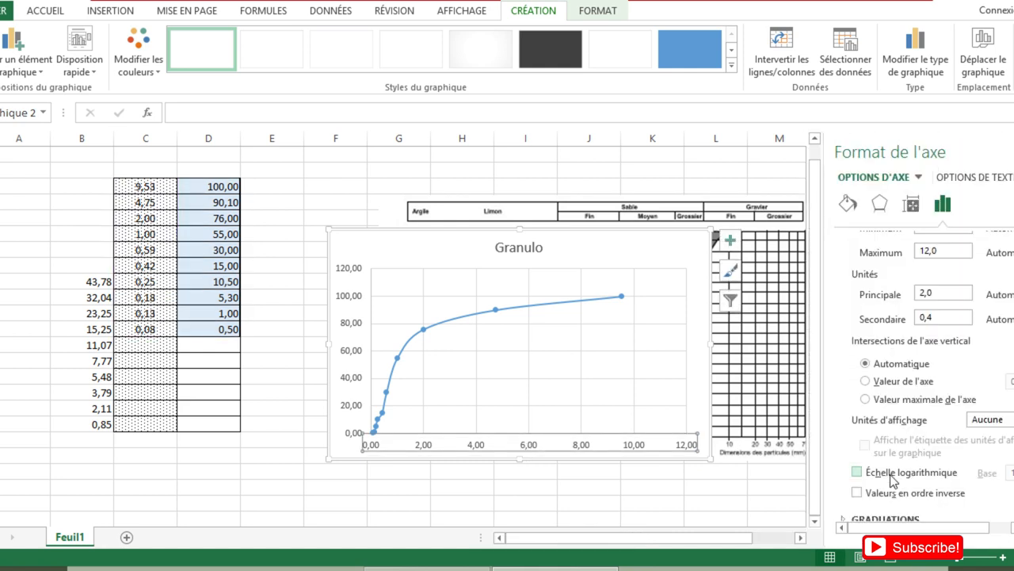
# Tick Échelle logarithmique for the horizontal axis and set the vertical axis to cross at a chosen value.
pyautogui.click(856, 471)
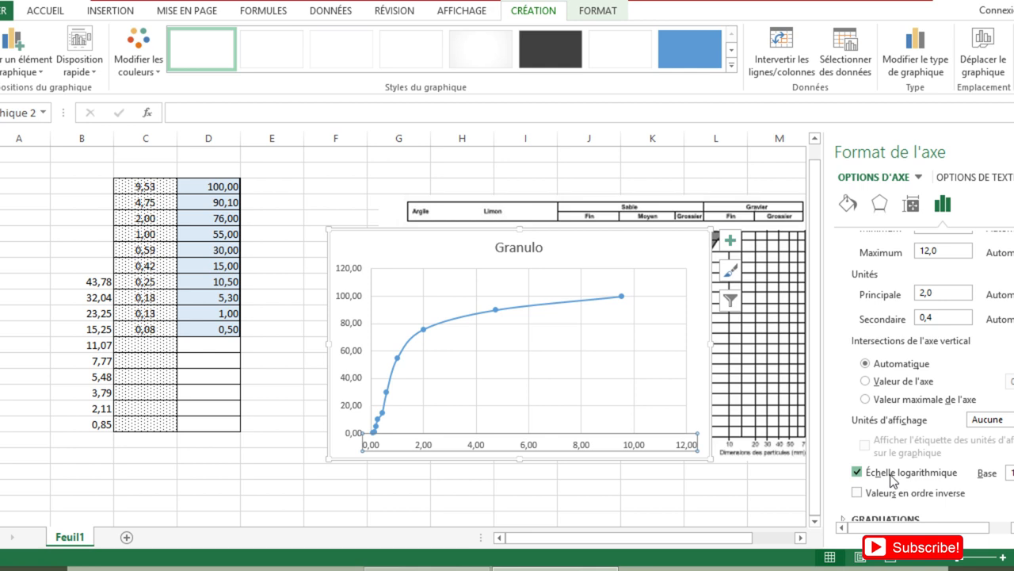
pyautogui.click(858, 472)
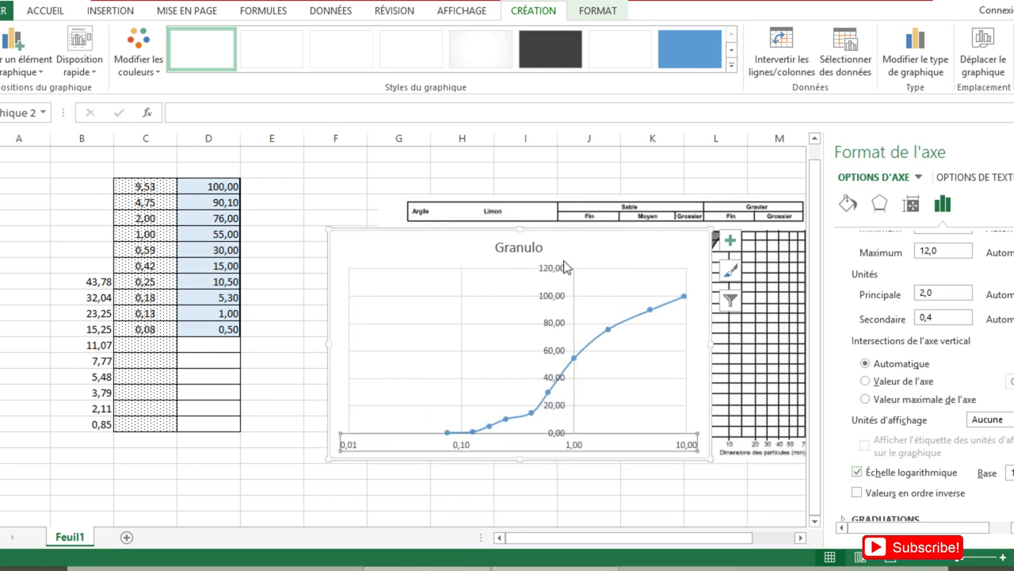
pyautogui.moveTo(596, 394)
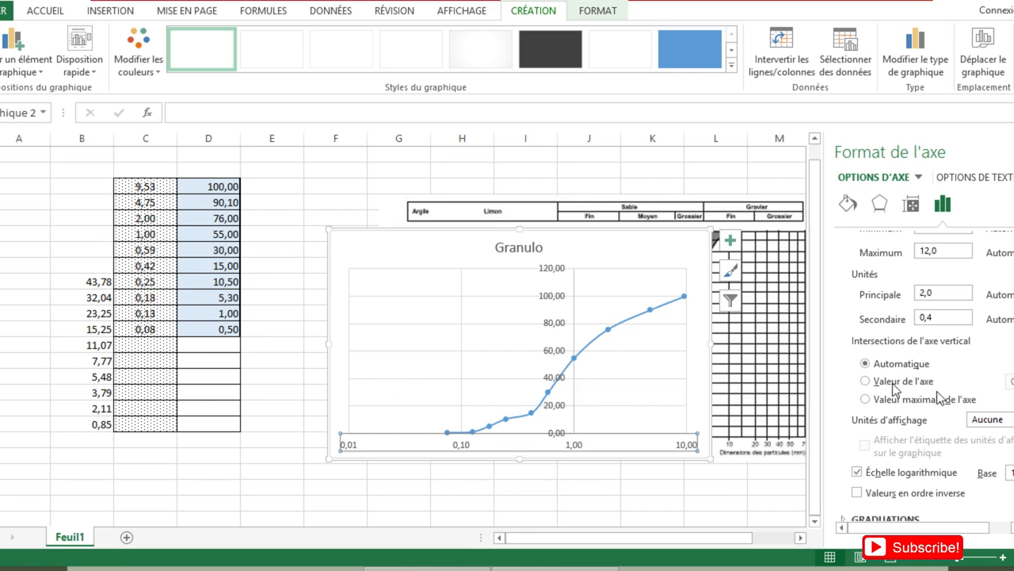
pyautogui.click(864, 381)
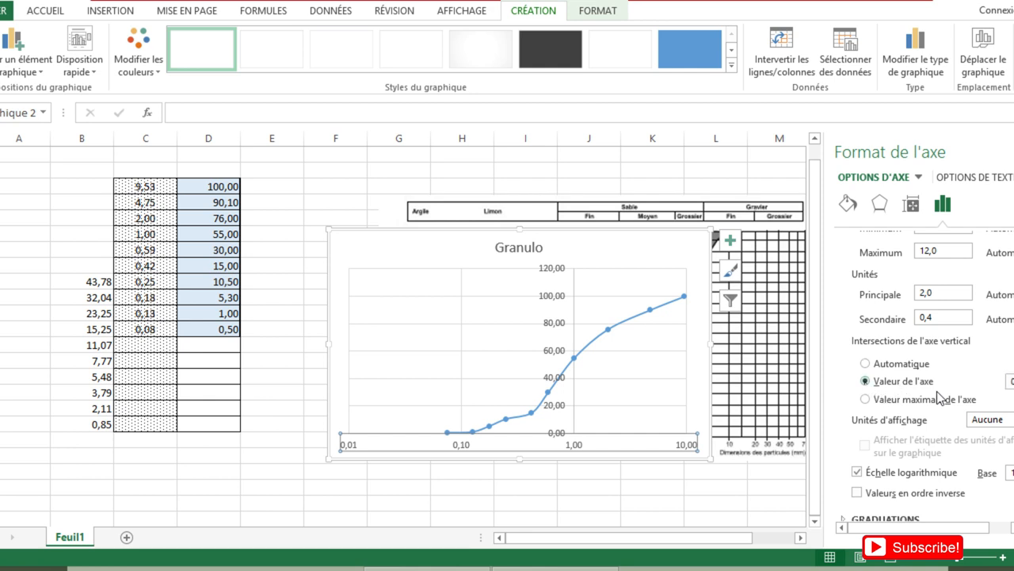
pyautogui.click(865, 363)
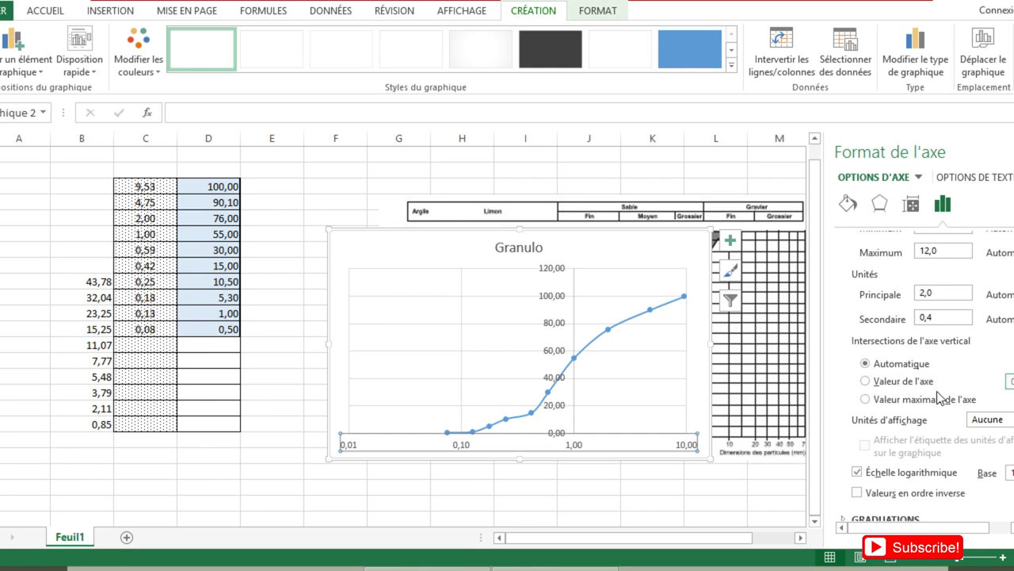
pyautogui.click(865, 380)
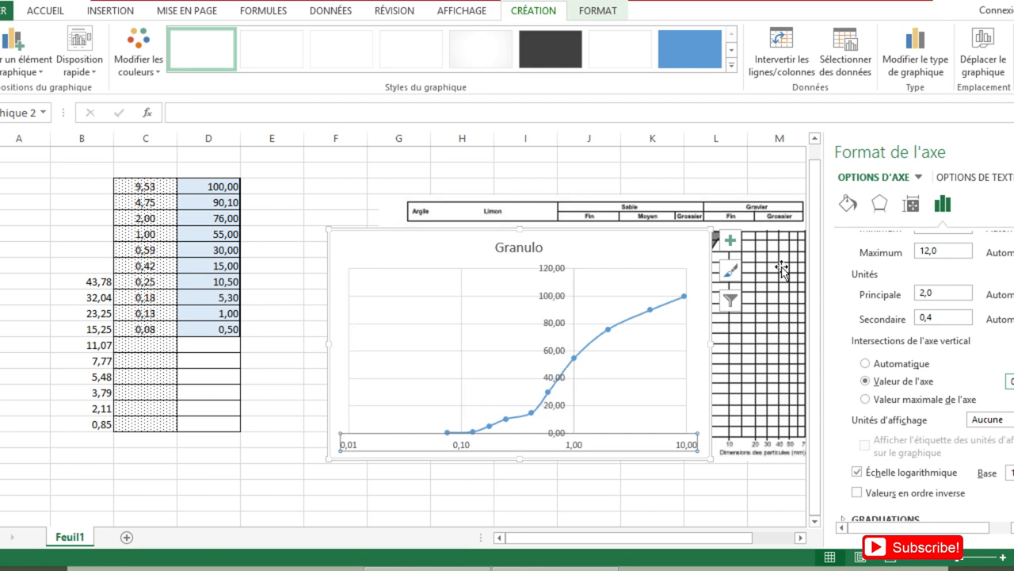
pyautogui.moveTo(785, 269); pyautogui.dragTo(642, 257)
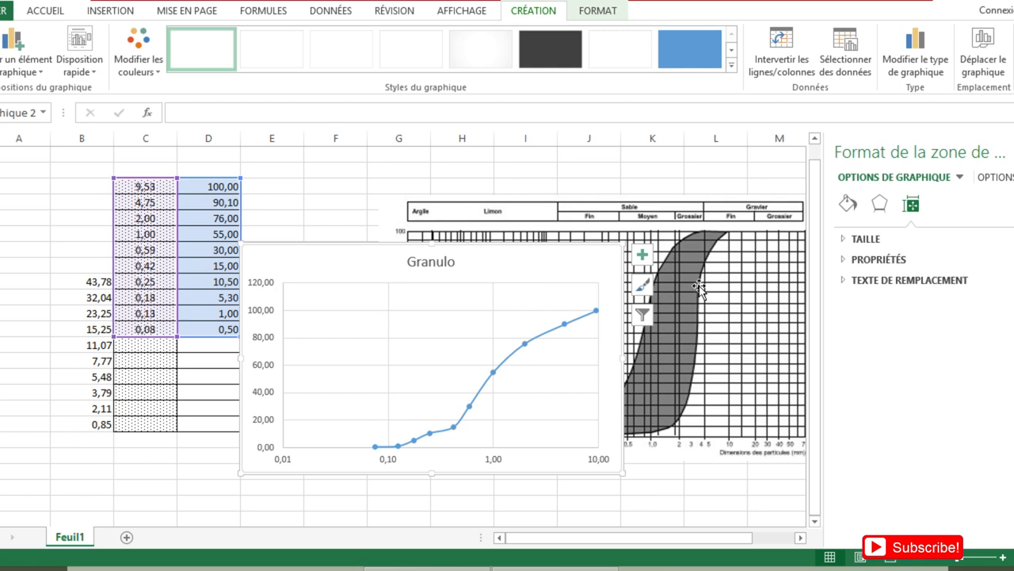
pyautogui.moveTo(567, 291)
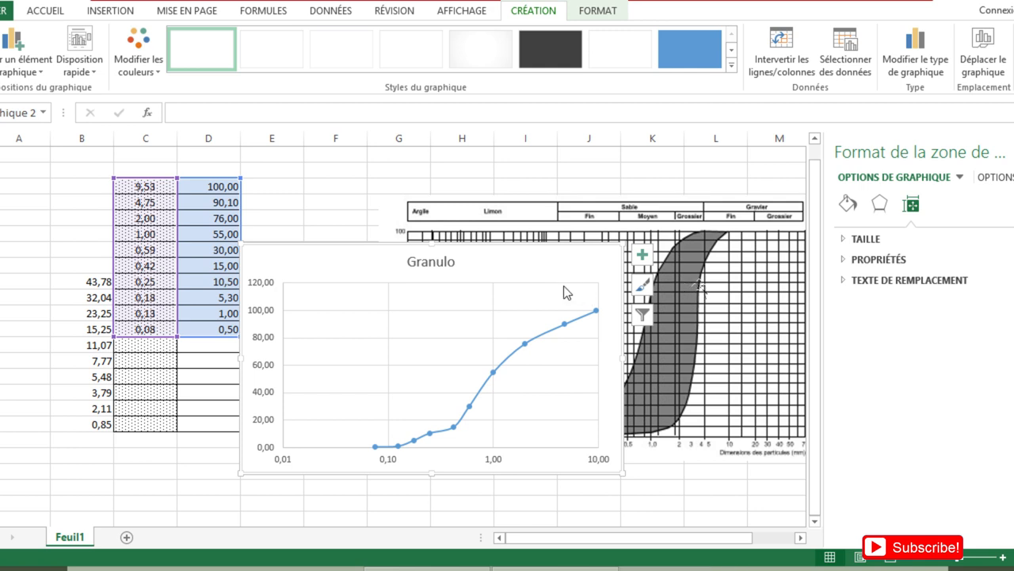
pyautogui.moveTo(543, 278)
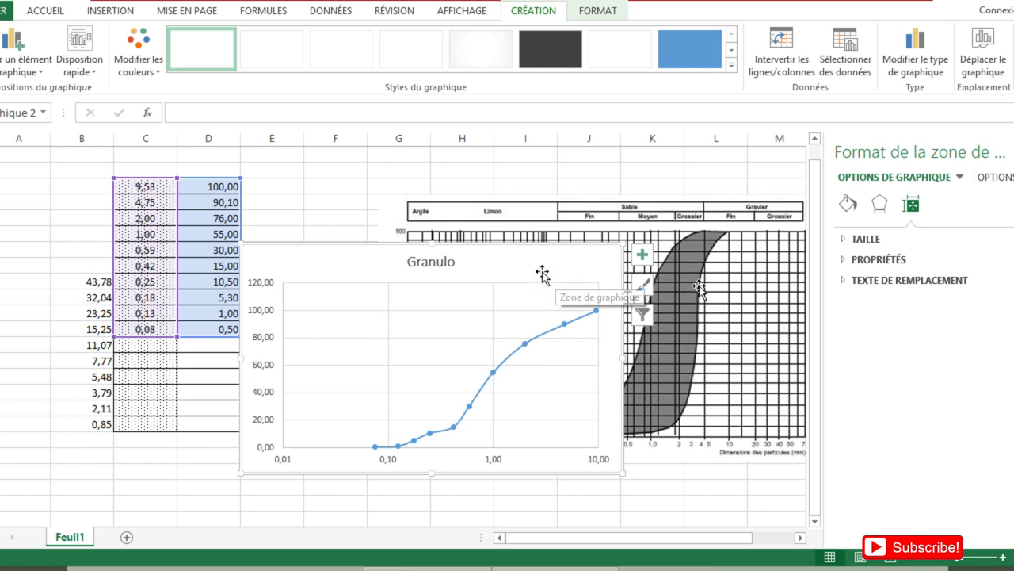
pyautogui.moveTo(555, 266)
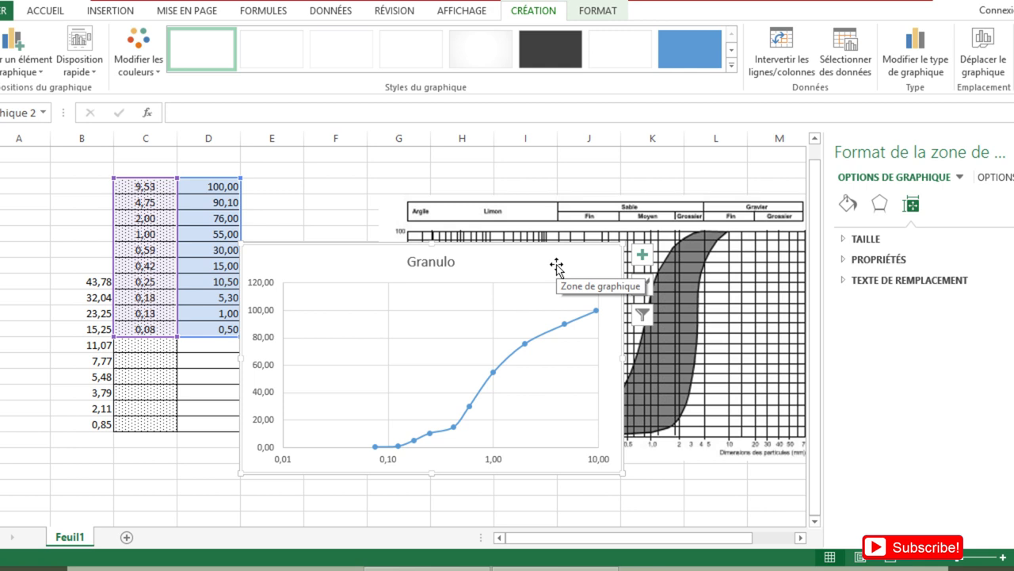
pyautogui.moveTo(557, 268)
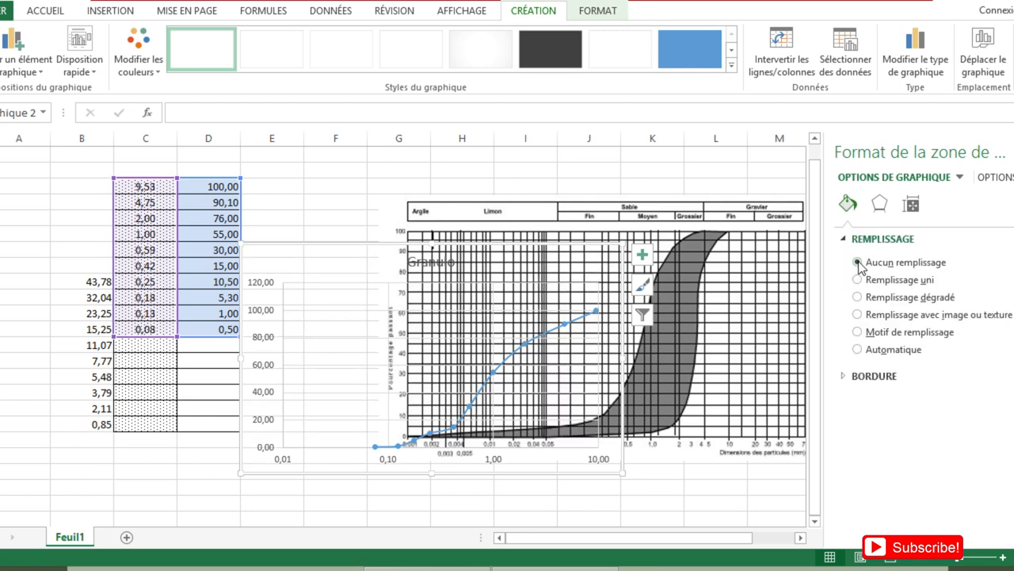
pyautogui.moveTo(850, 262)
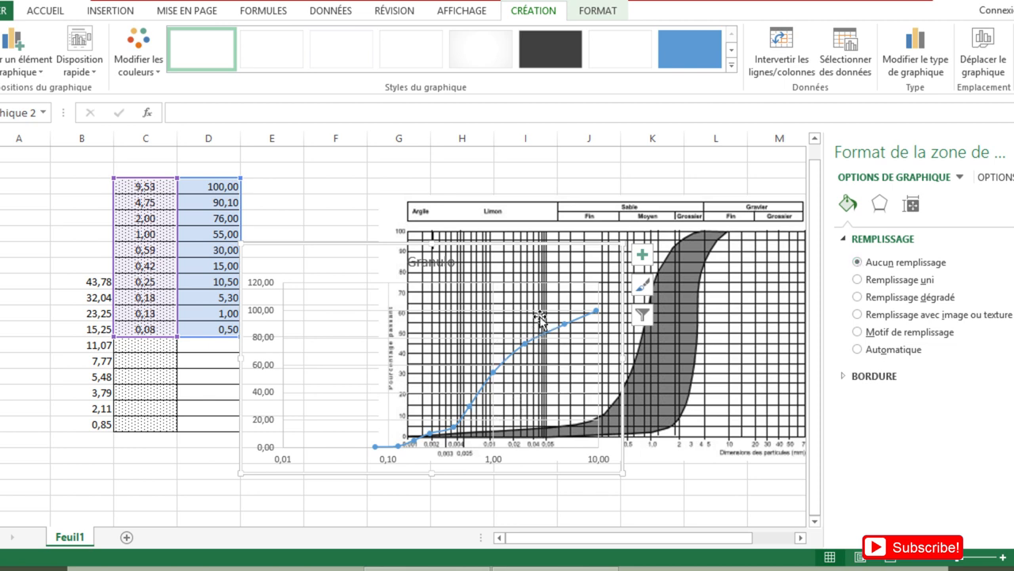
pyautogui.moveTo(539, 356)
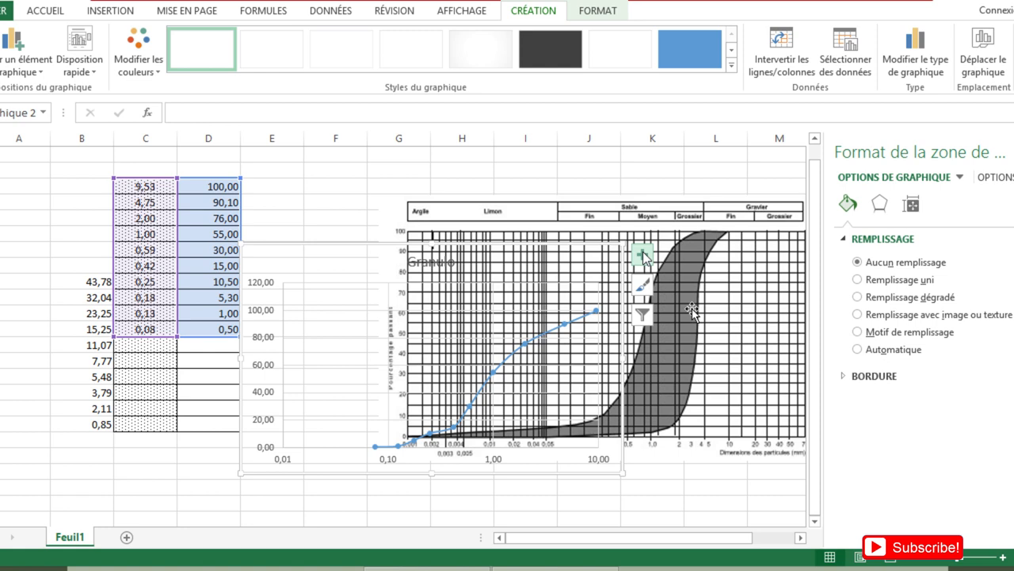
# Uncheck Gridlines in the Chart Elements list, then select the plot area.
pyautogui.click(641, 254)
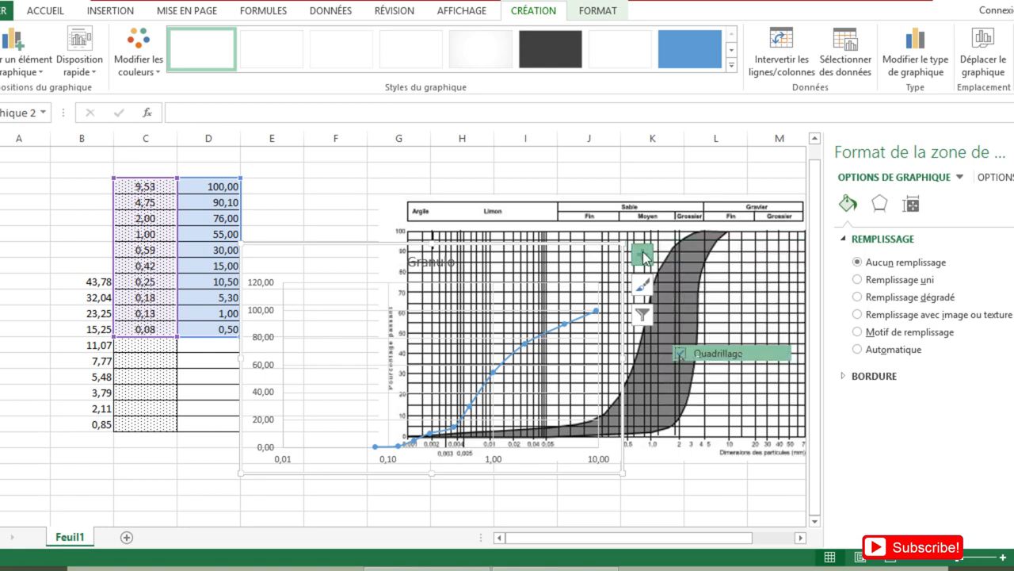
pyautogui.click(680, 352)
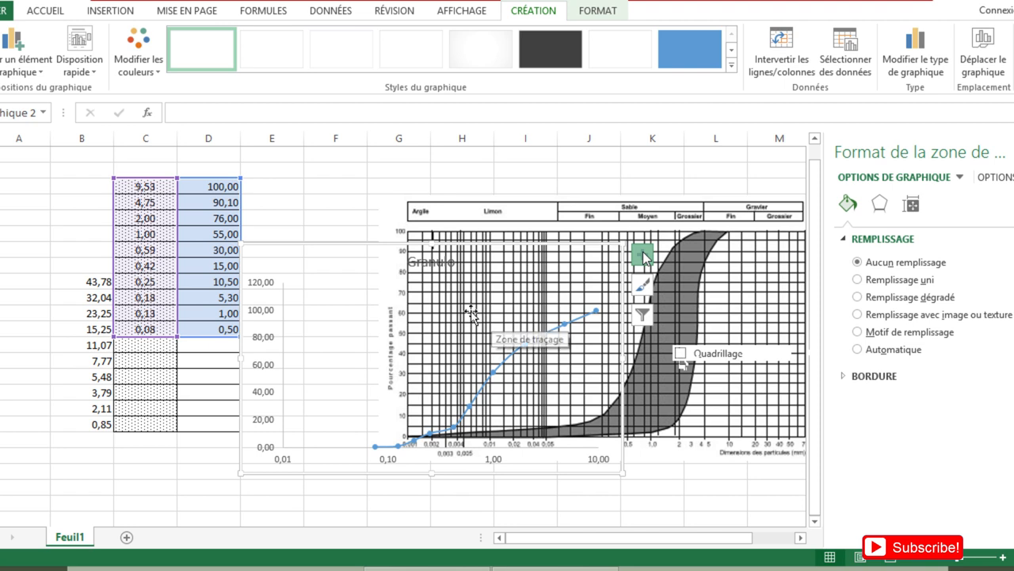
pyautogui.click(641, 253)
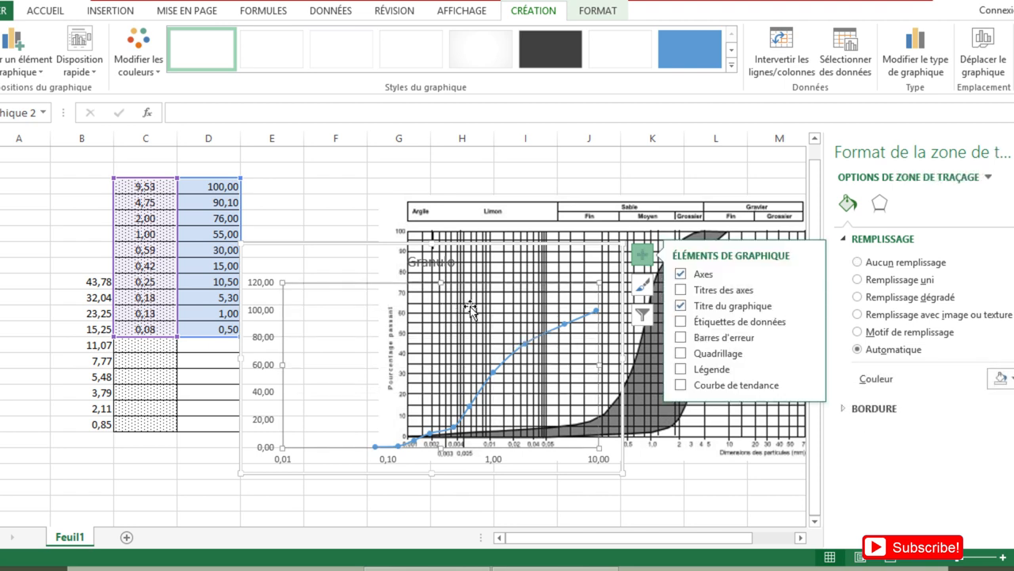
pyautogui.moveTo(464, 348)
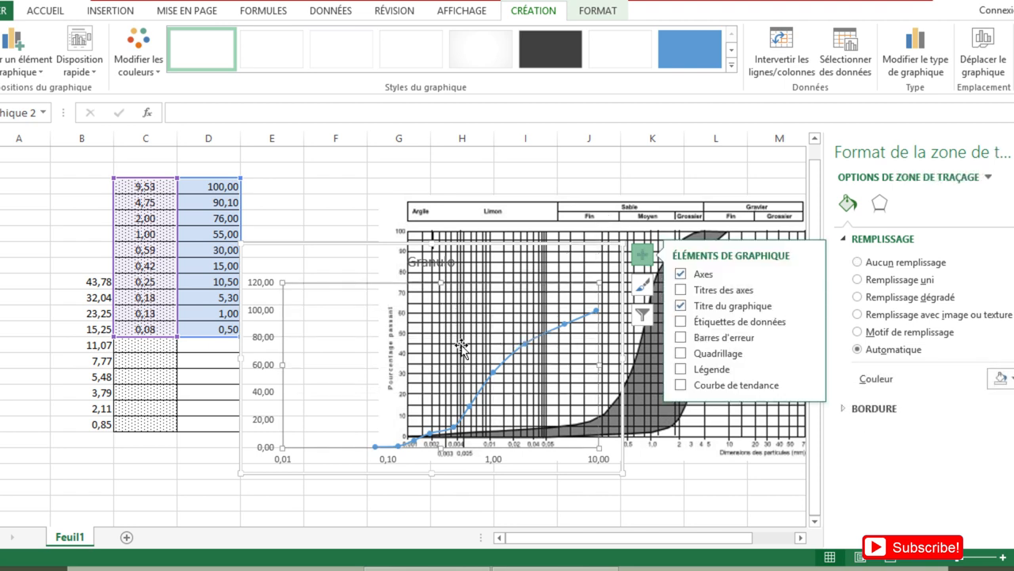
pyautogui.moveTo(464, 343)
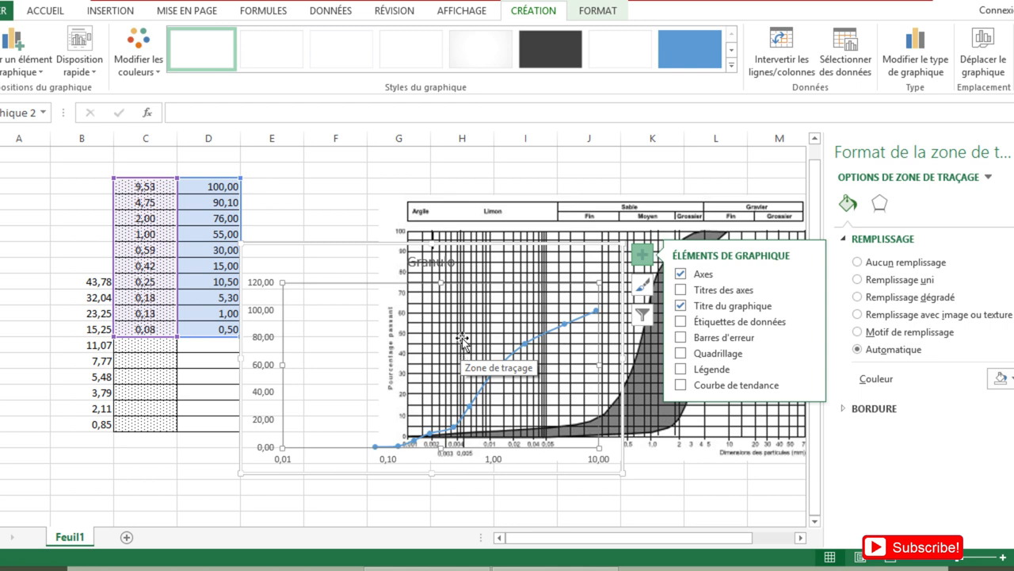
pyautogui.moveTo(274, 336)
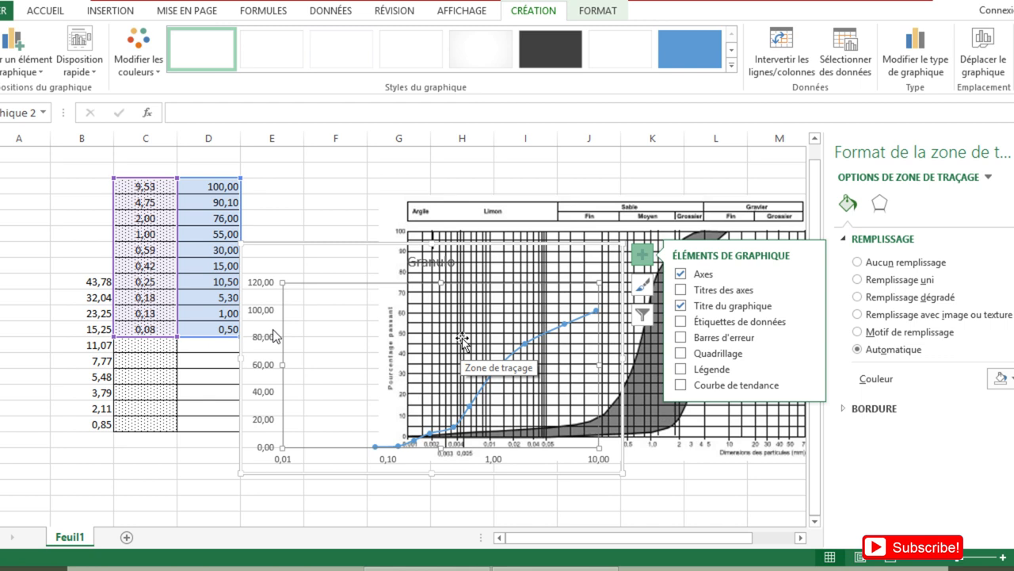
pyautogui.moveTo(272, 256)
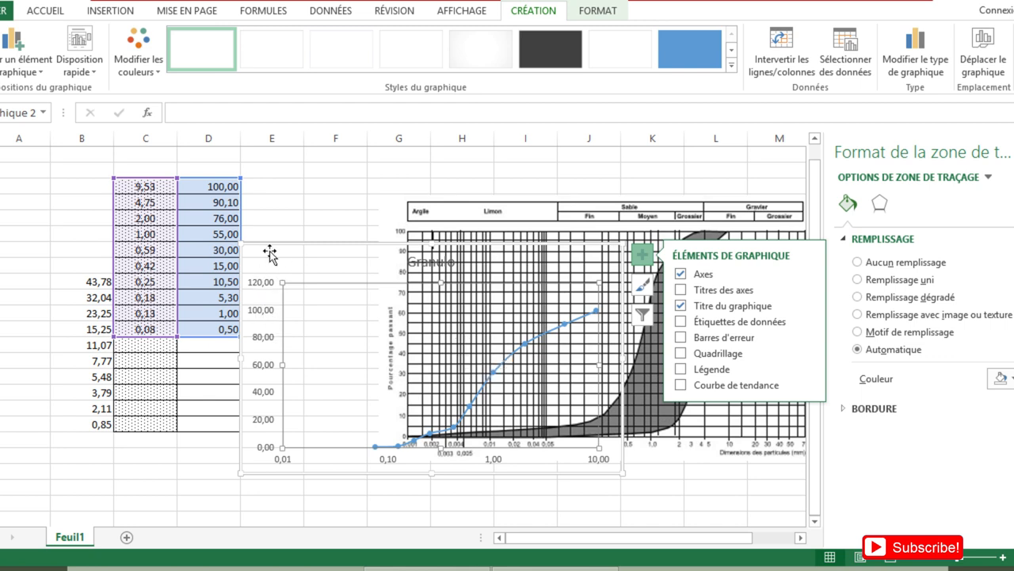
pyautogui.moveTo(259, 297)
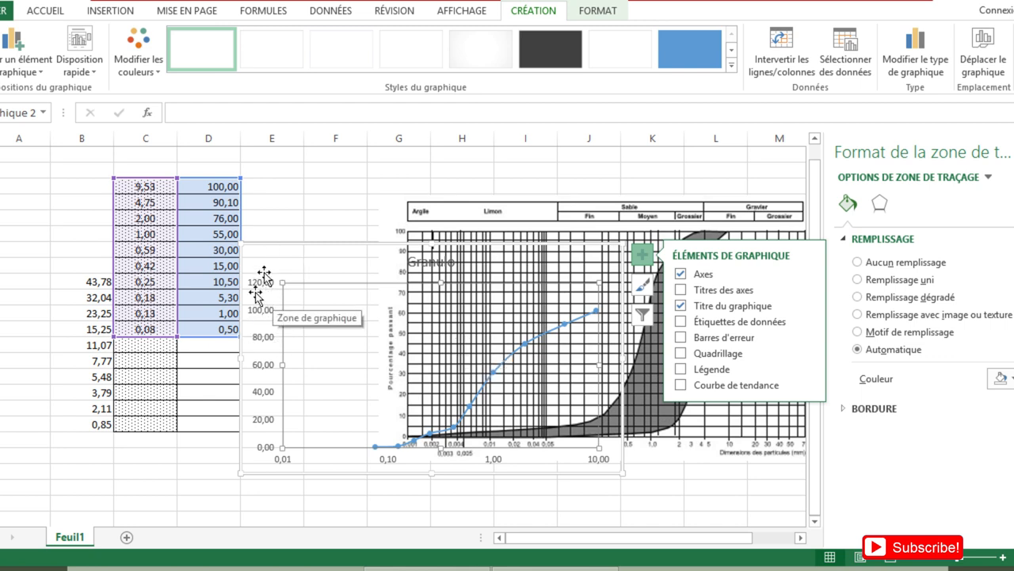
pyautogui.moveTo(400, 228)
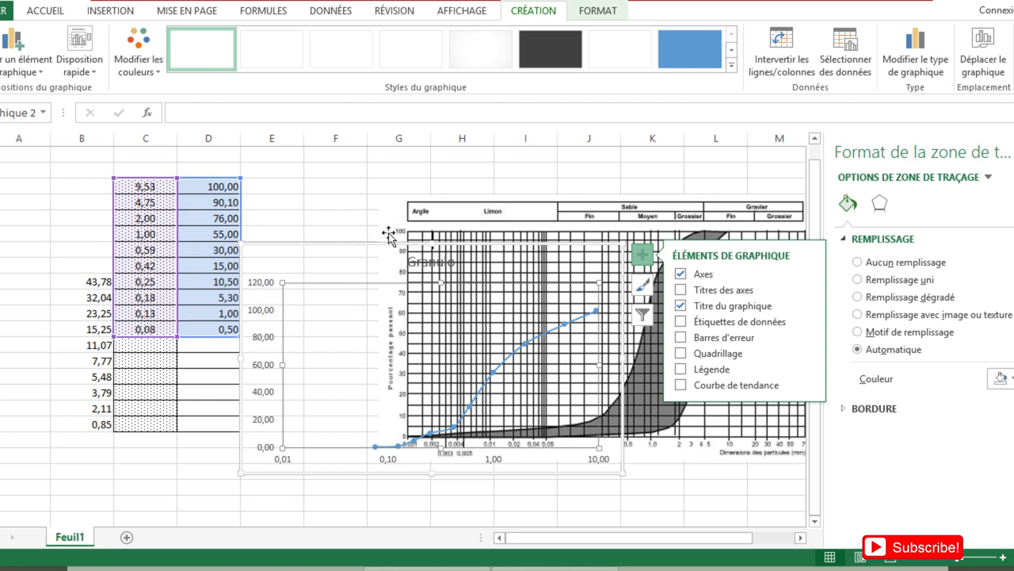
pyautogui.moveTo(308, 266)
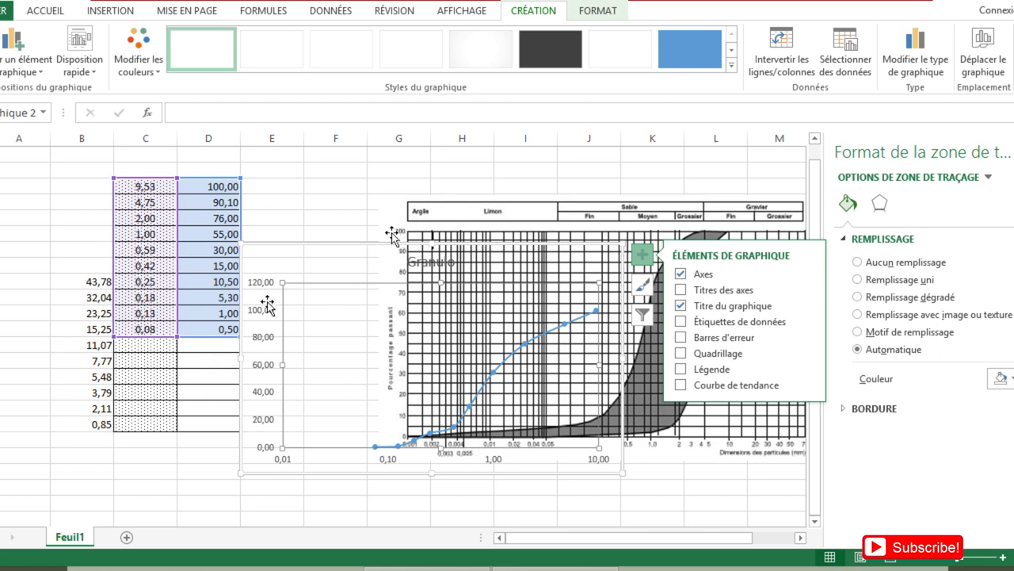
pyautogui.moveTo(276, 303)
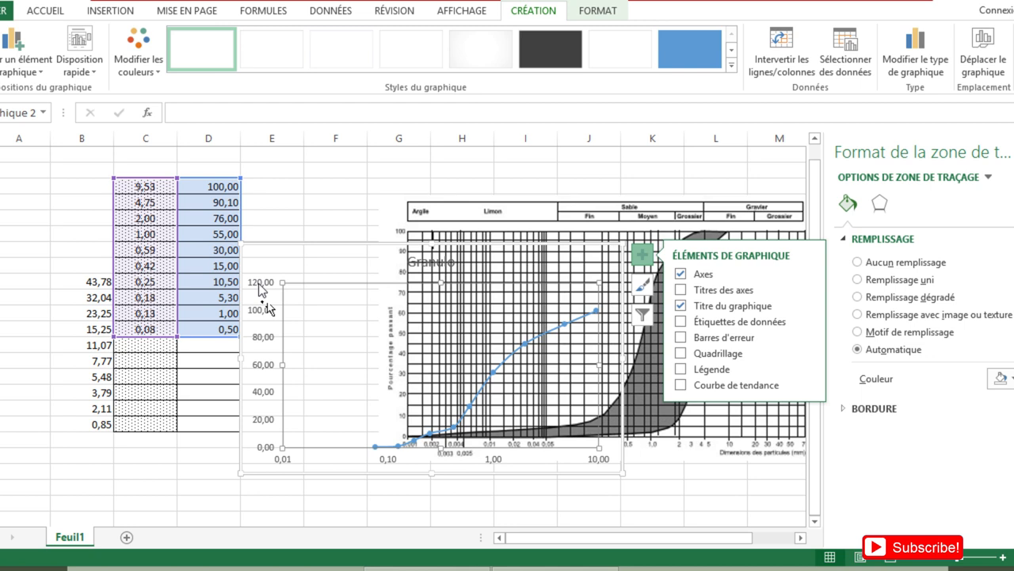
pyautogui.moveTo(268, 305)
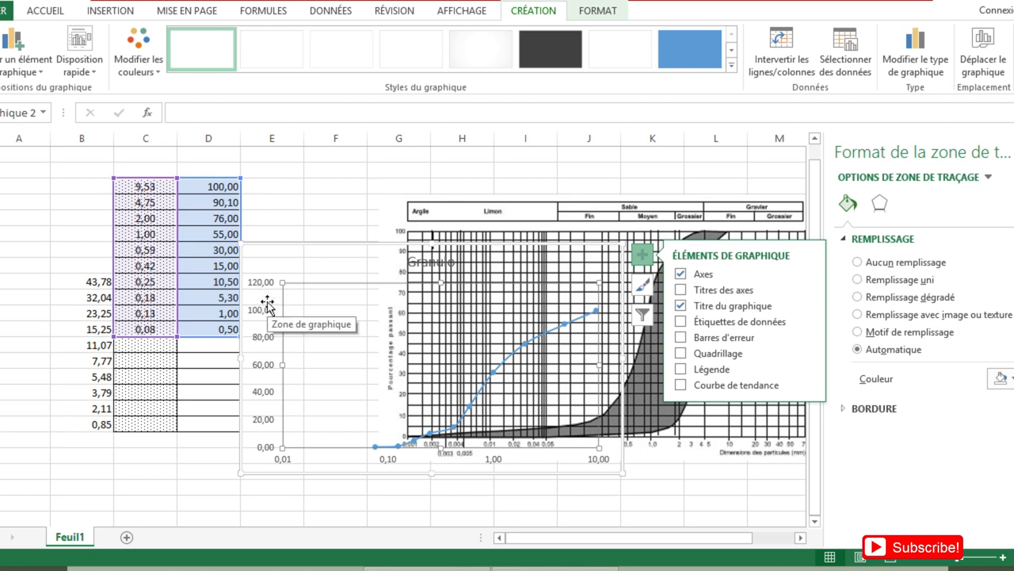
pyautogui.moveTo(263, 295)
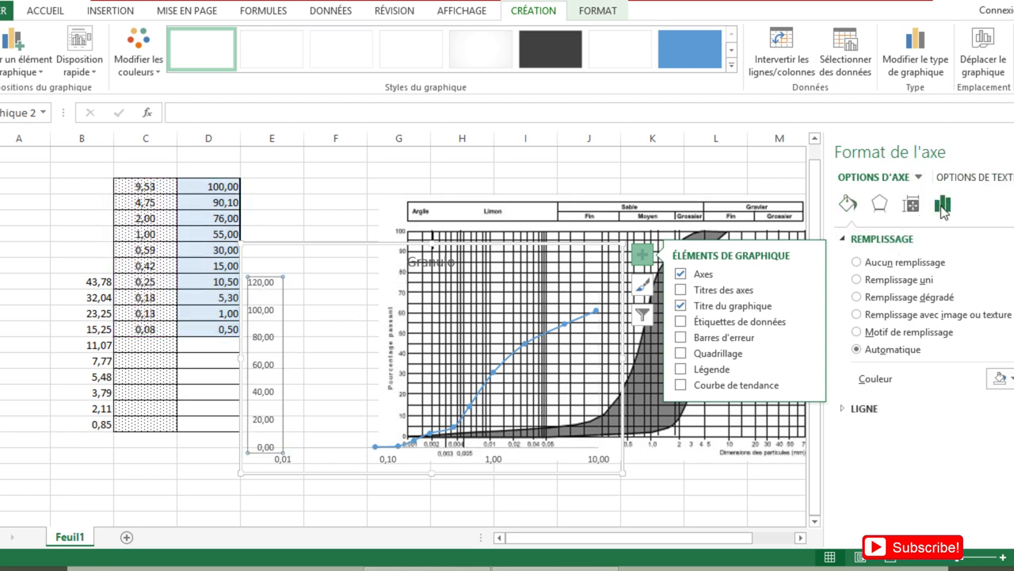
# Enter 100,0 as the vertical axis maximum in Axis Options.
pyautogui.click(943, 205)
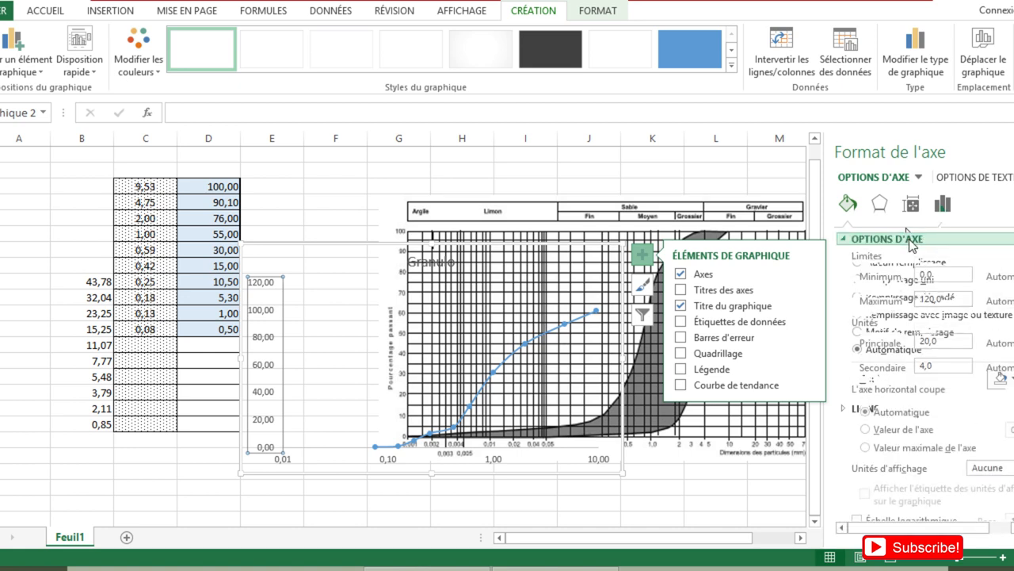
pyautogui.click(942, 204)
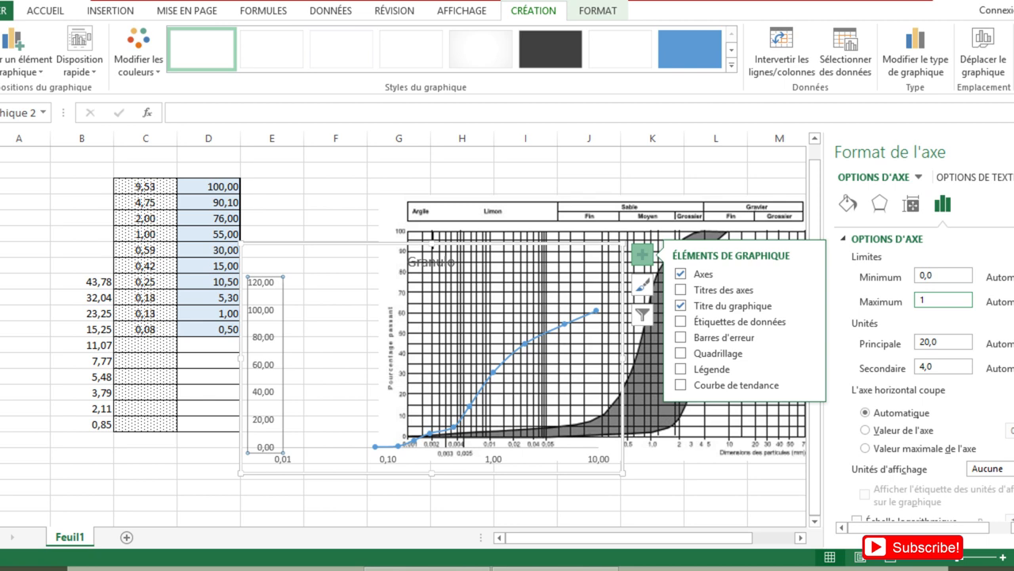
pyautogui.write('100,0')
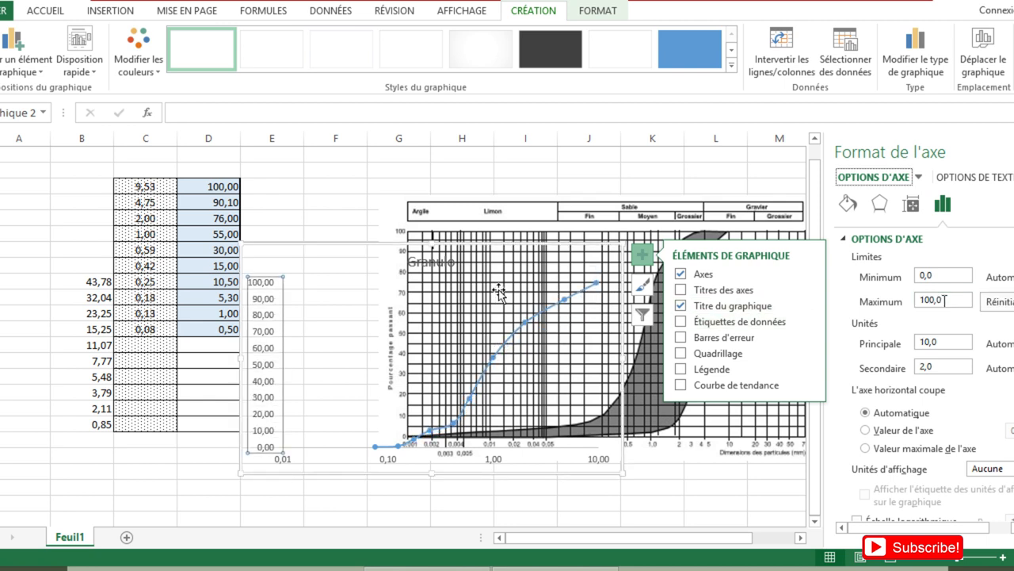
pyautogui.moveTo(428, 277)
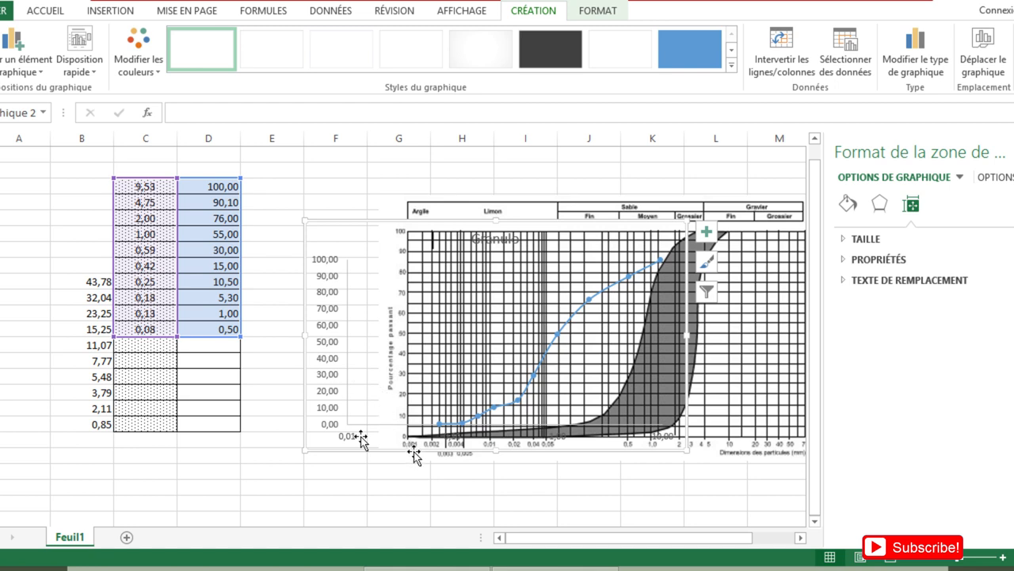
pyautogui.moveTo(350, 439)
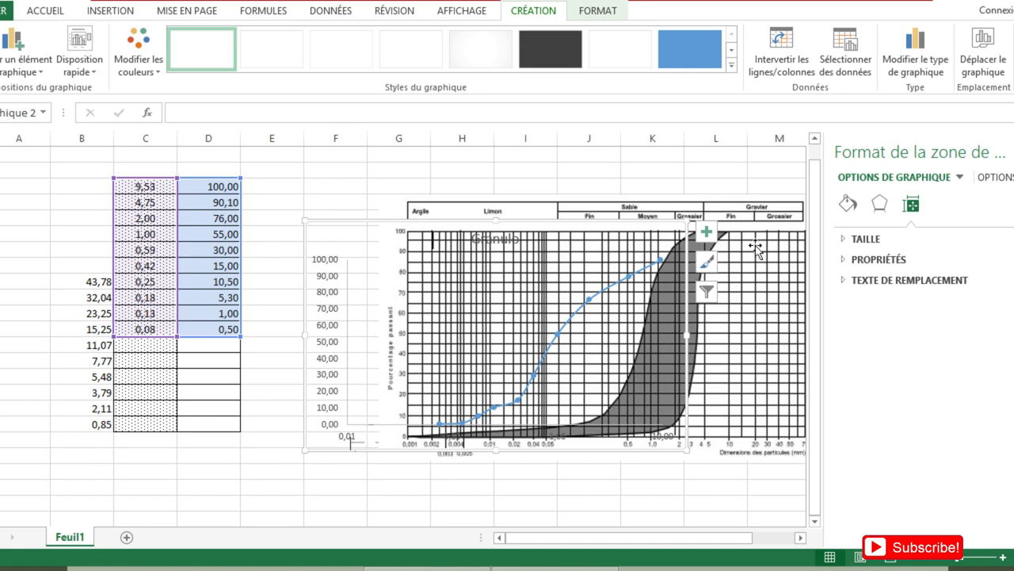
# Show the horizontal axis's Axis Options in Format Axis, then collapse that section.
pyautogui.click(942, 204)
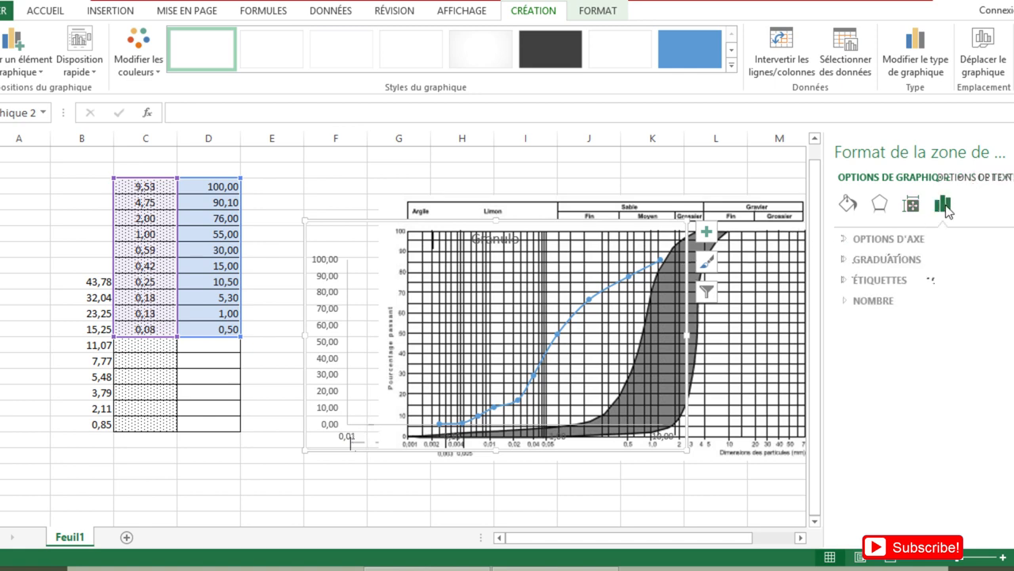
pyautogui.click(943, 204)
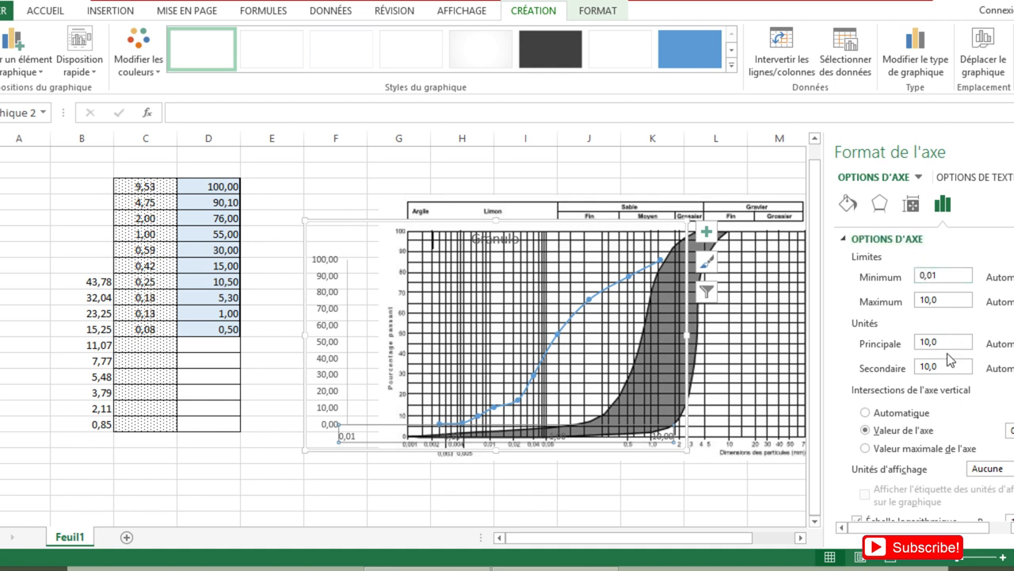
pyautogui.click(887, 238)
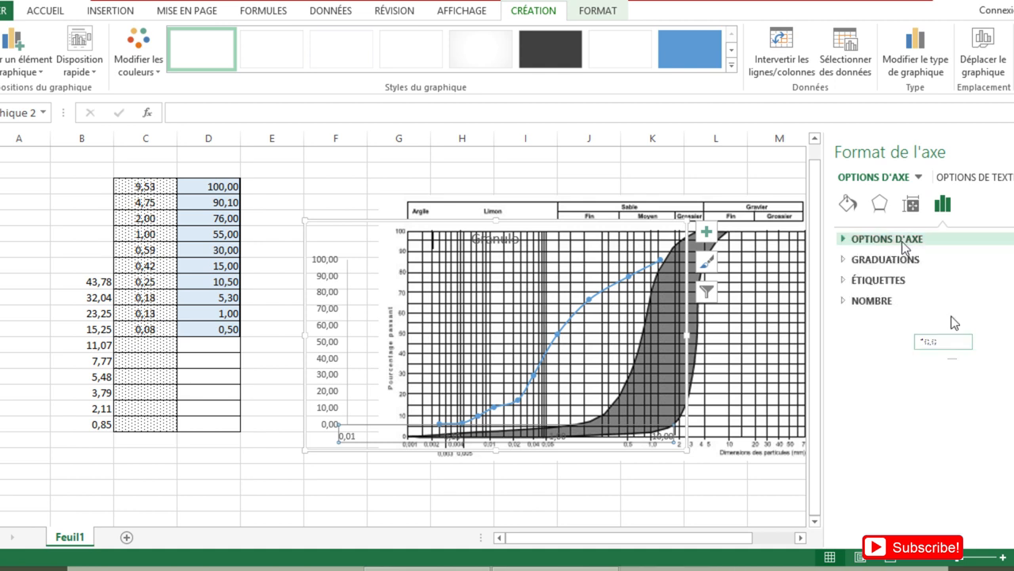
pyautogui.click(886, 238)
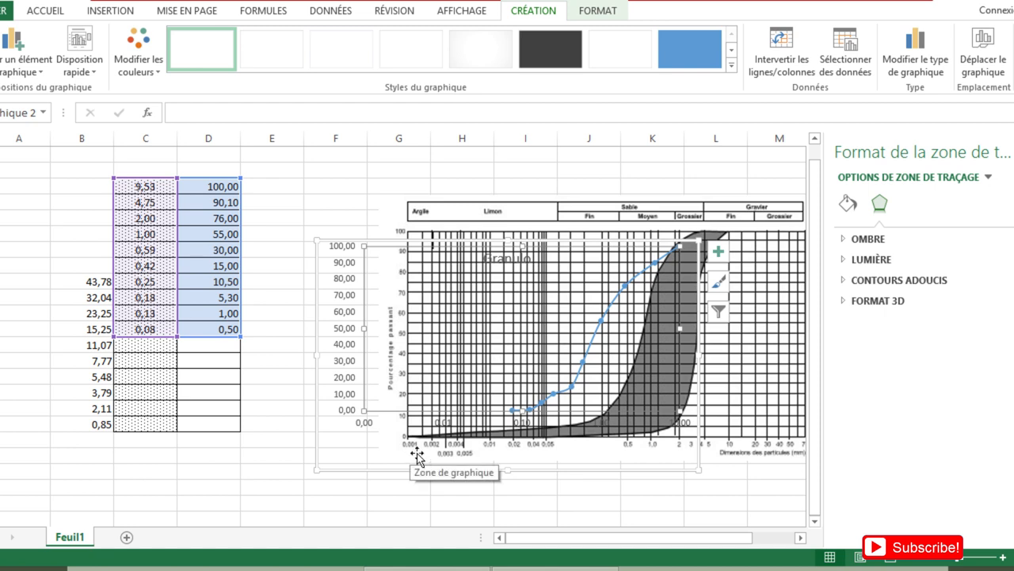
pyautogui.moveTo(428, 364)
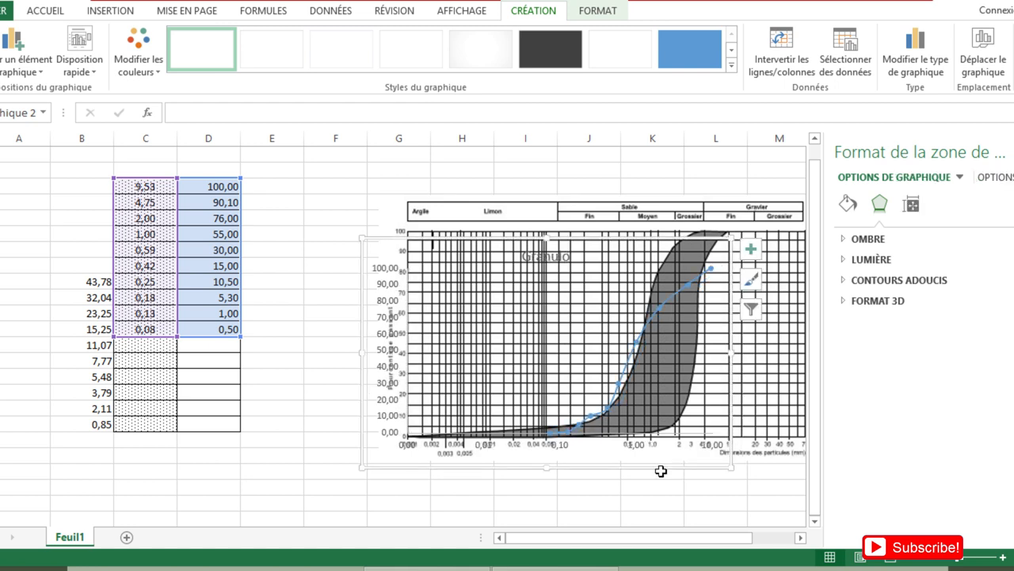
pyautogui.moveTo(654, 456)
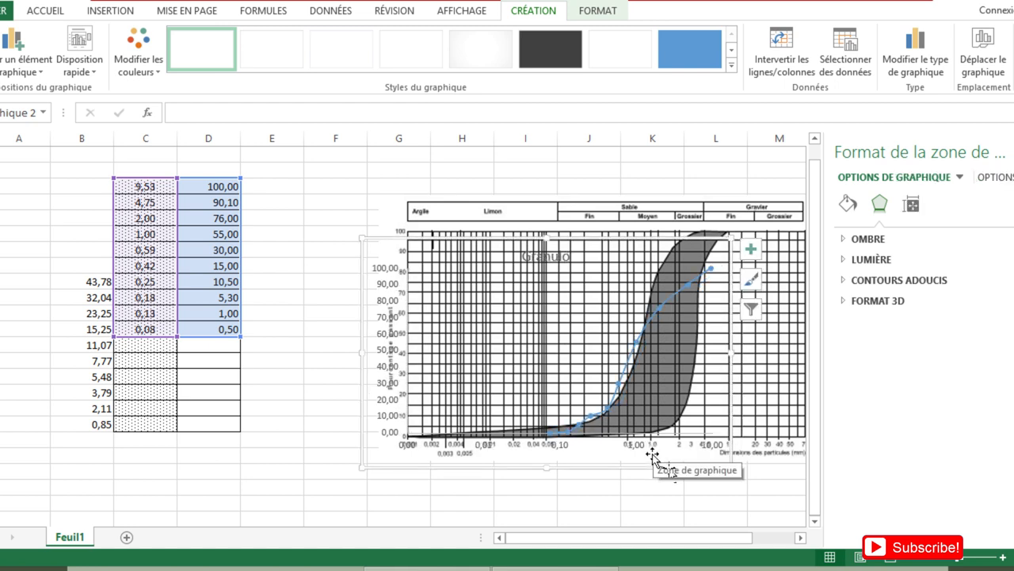
pyautogui.moveTo(654, 456)
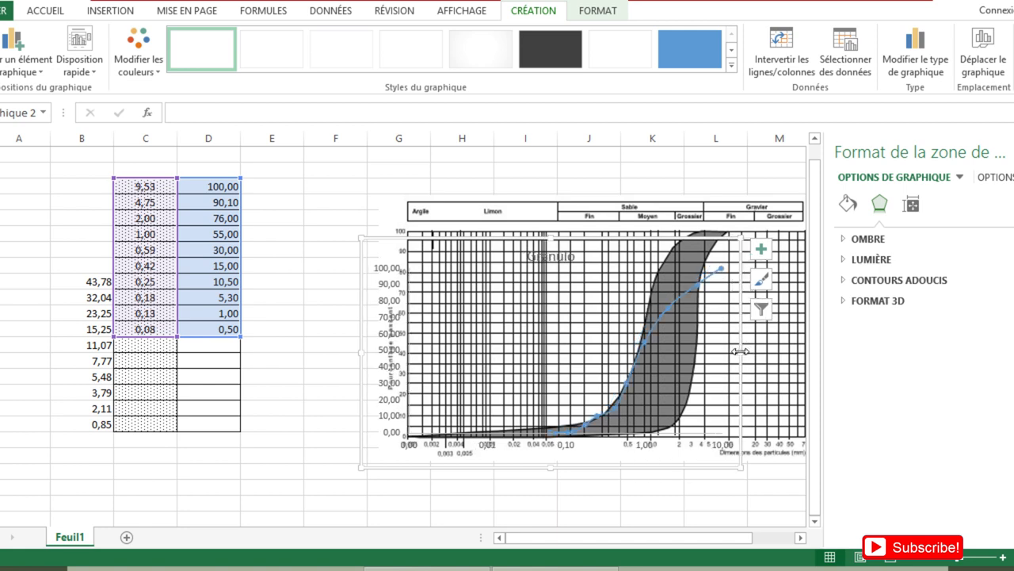
pyautogui.moveTo(744, 348)
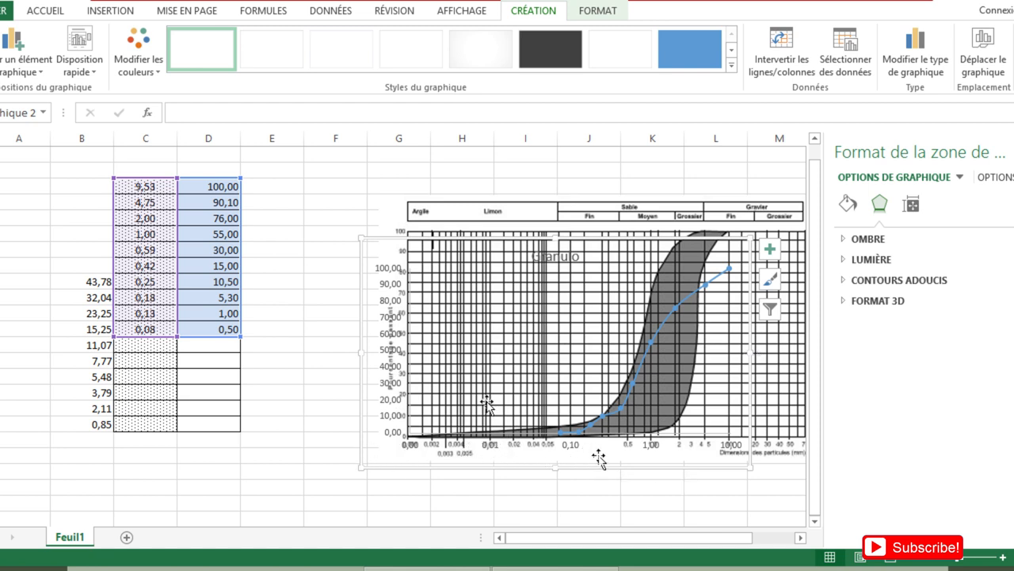
pyautogui.moveTo(600, 462)
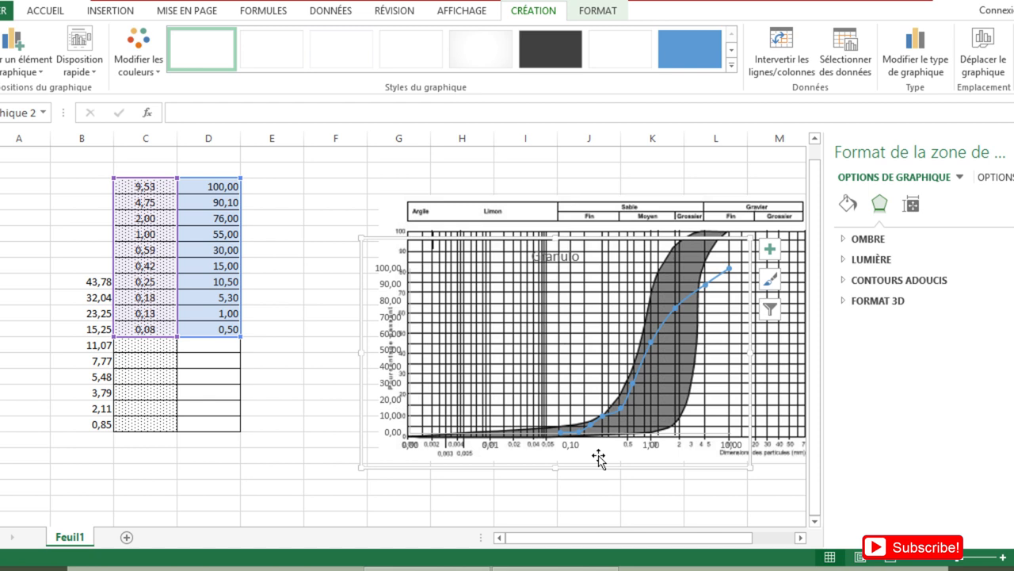
pyautogui.moveTo(400, 238)
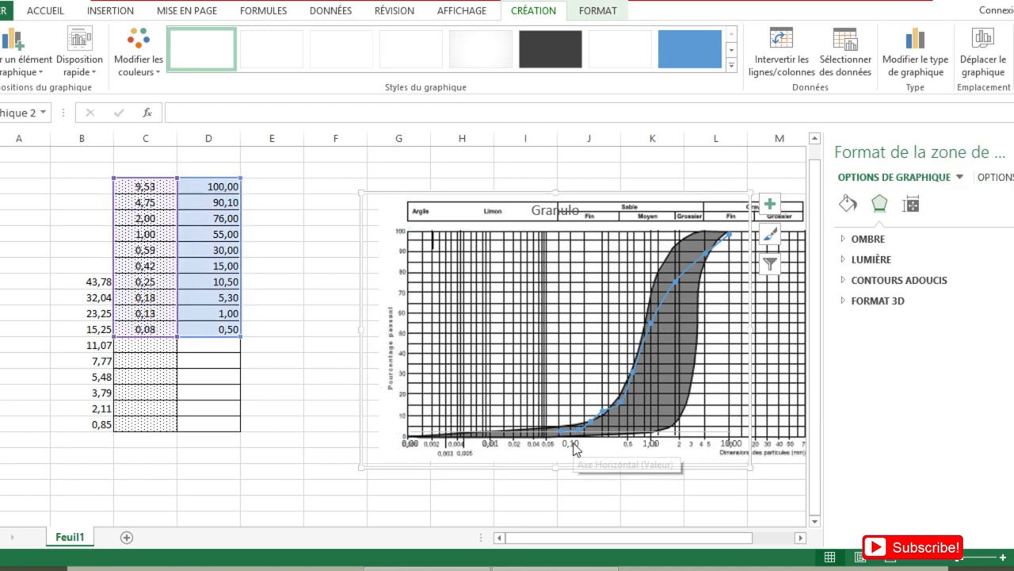
pyautogui.moveTo(575, 442)
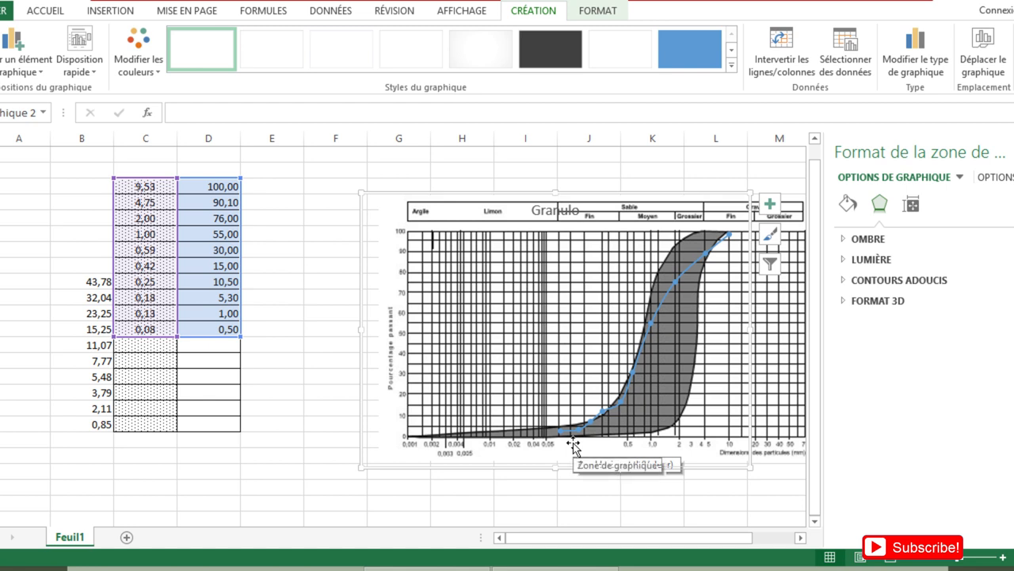
pyautogui.moveTo(690, 285)
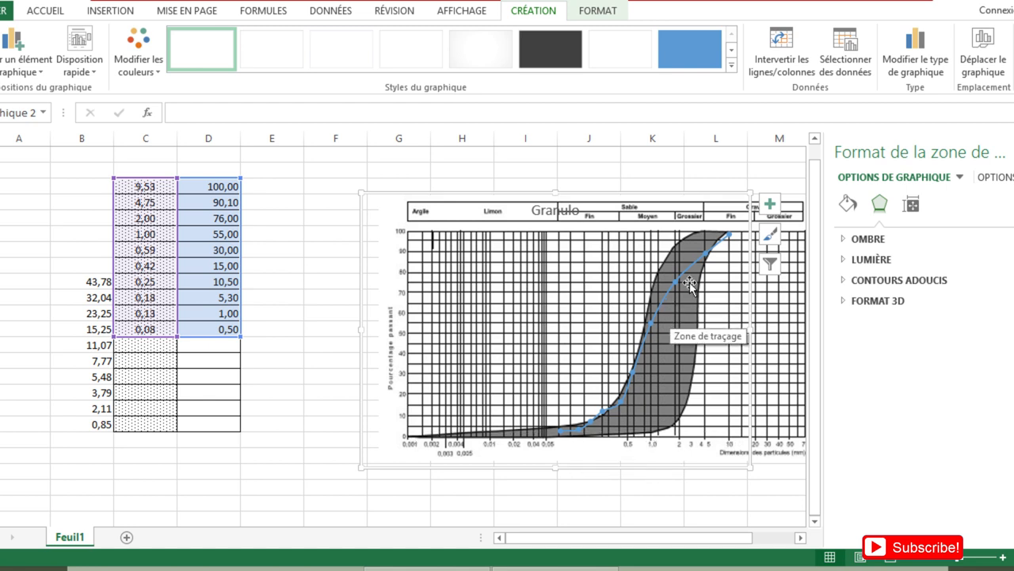
pyautogui.moveTo(737, 343)
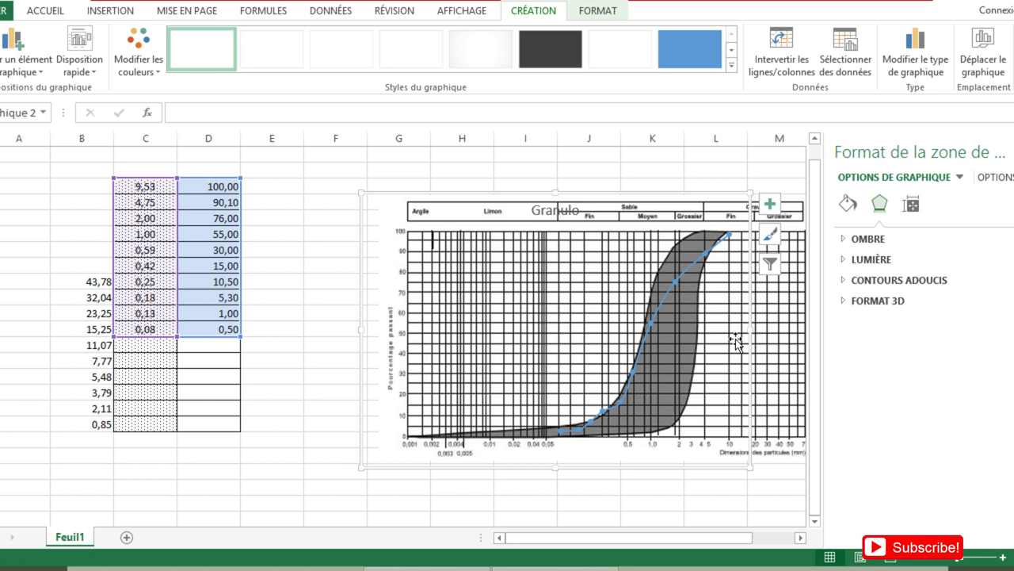
pyautogui.moveTo(665, 364)
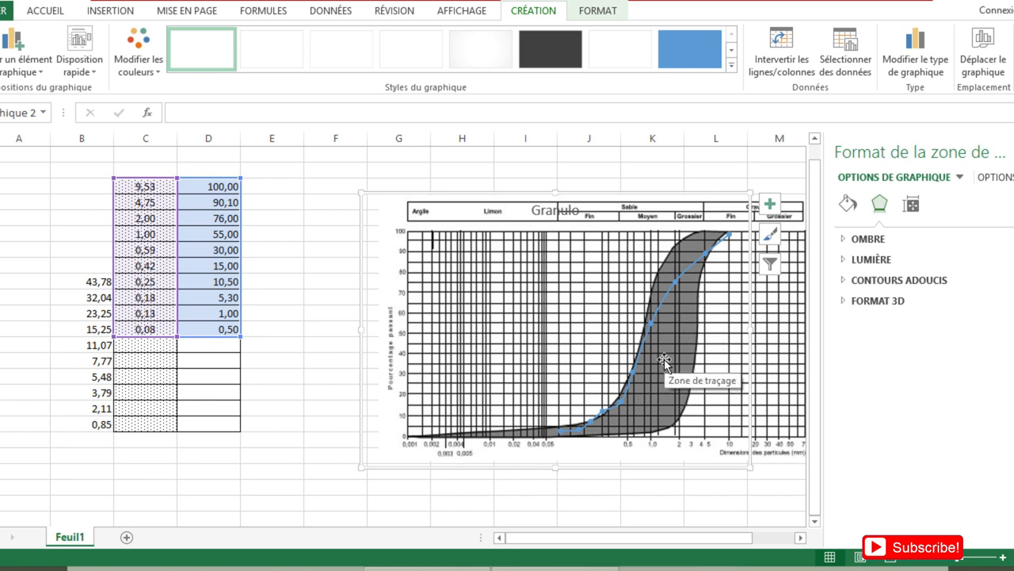
pyautogui.moveTo(727, 239)
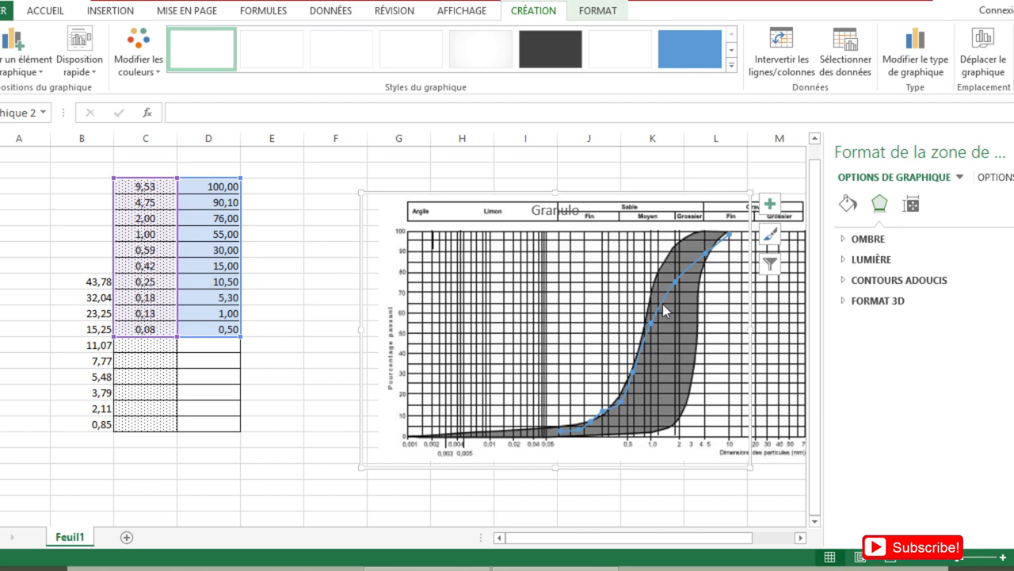
pyautogui.moveTo(729, 252)
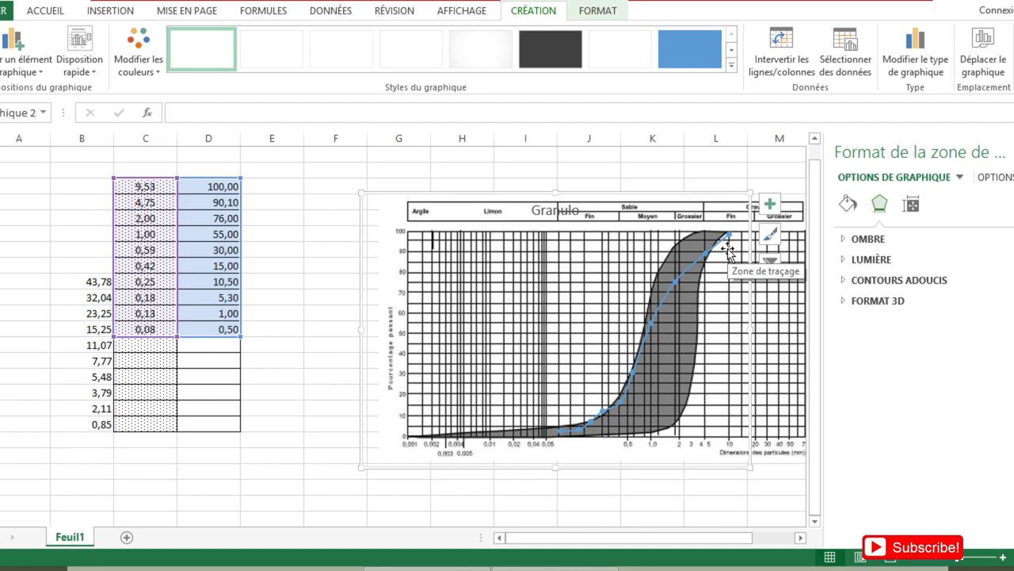
pyautogui.moveTo(725, 242)
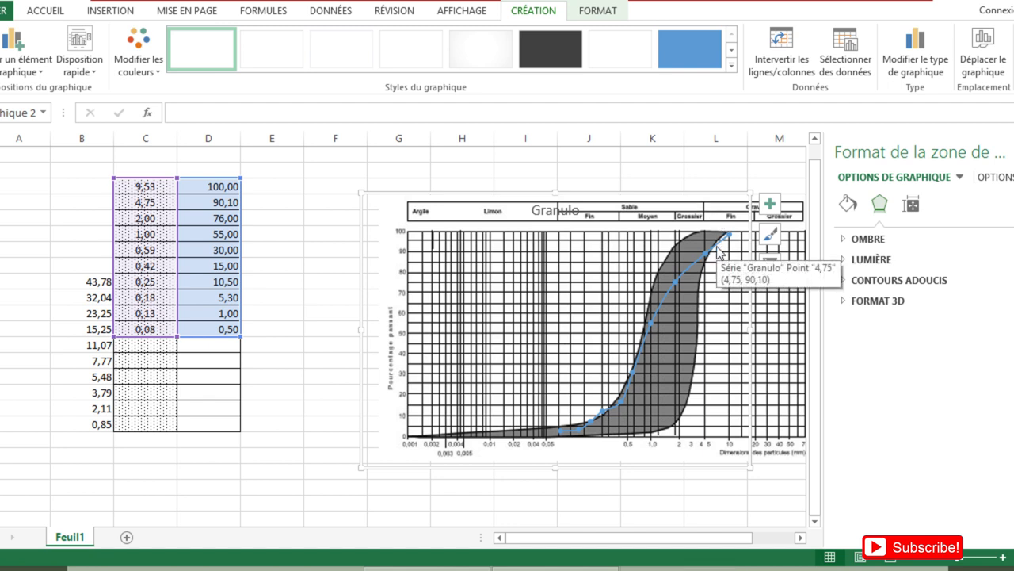
pyautogui.moveTo(725, 254)
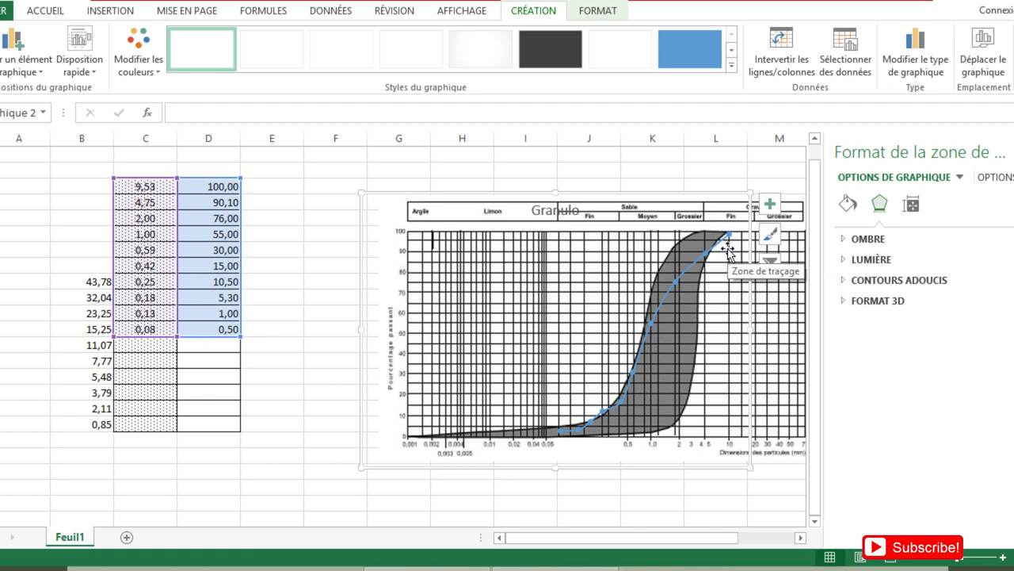
pyautogui.moveTo(719, 252)
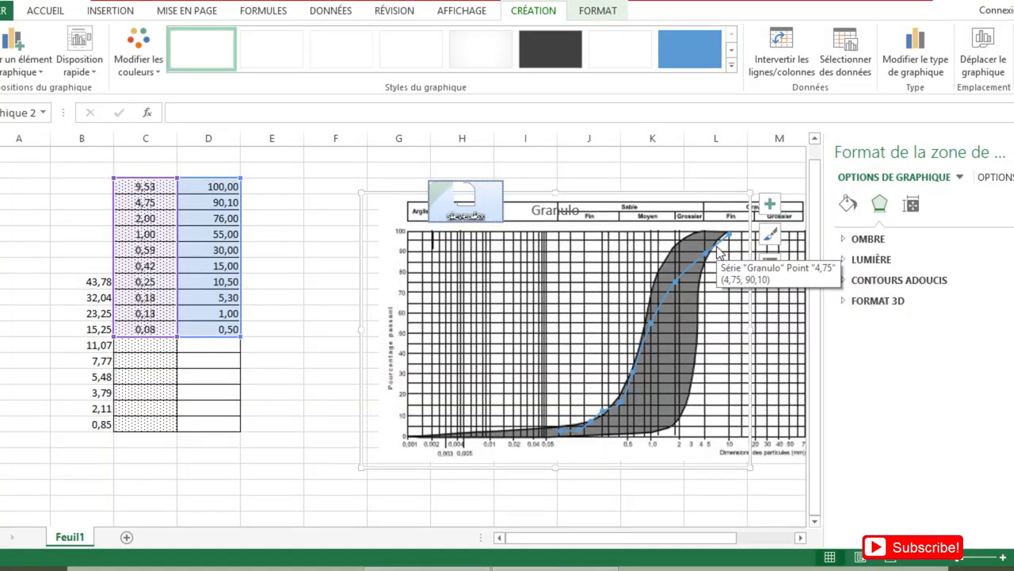